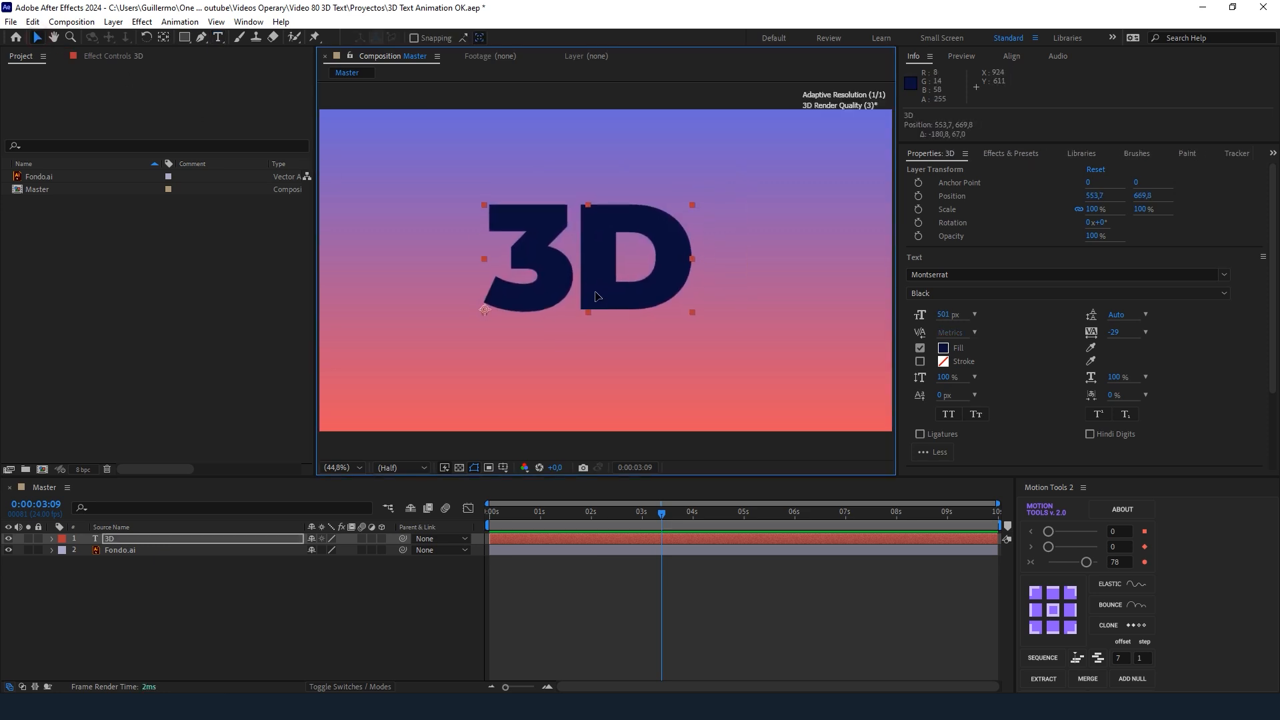
# Enable the layer's 3D switch and keep Cinema 4D as the 3D renderer.
pyautogui.click(943, 348)
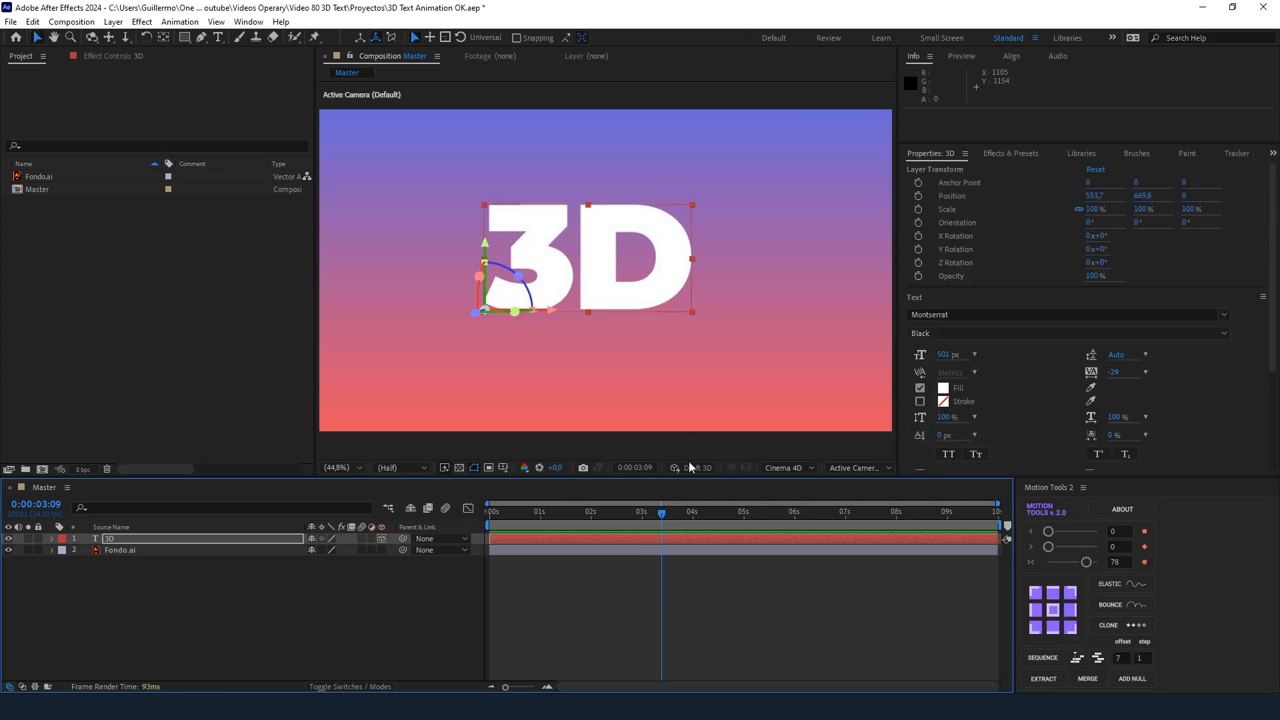
pyautogui.click(785, 468)
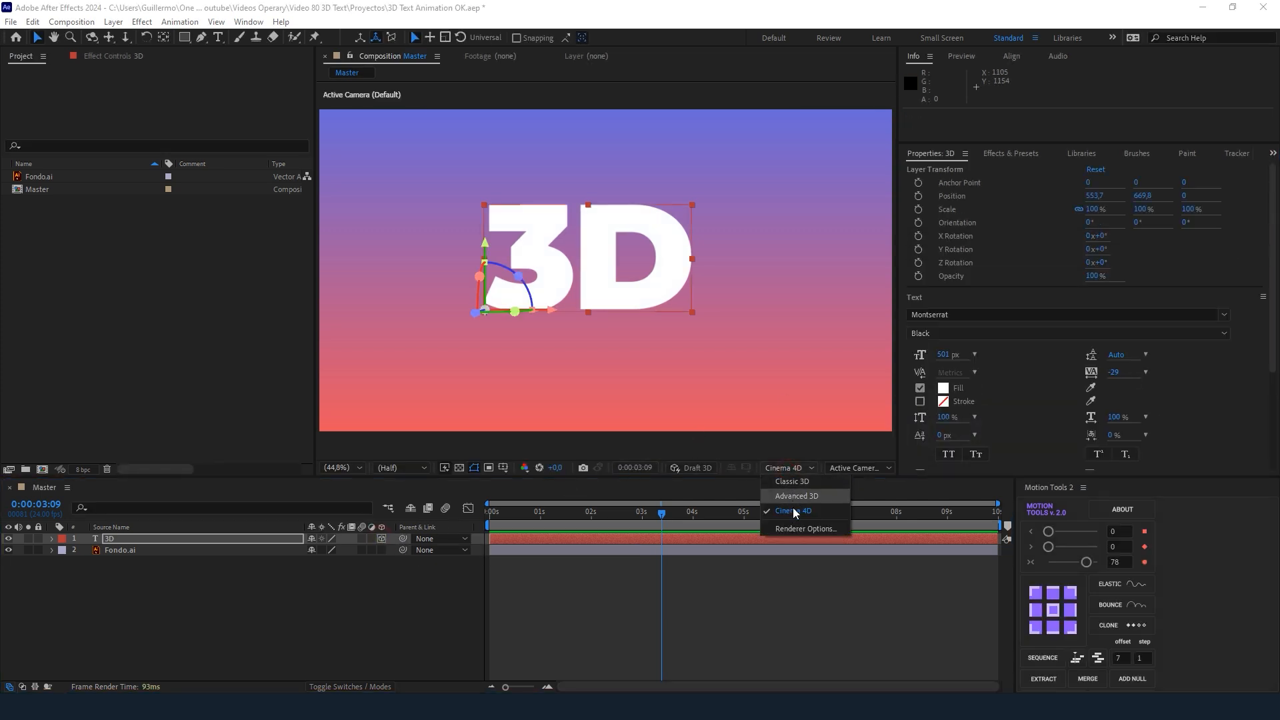
pyautogui.click(790, 511)
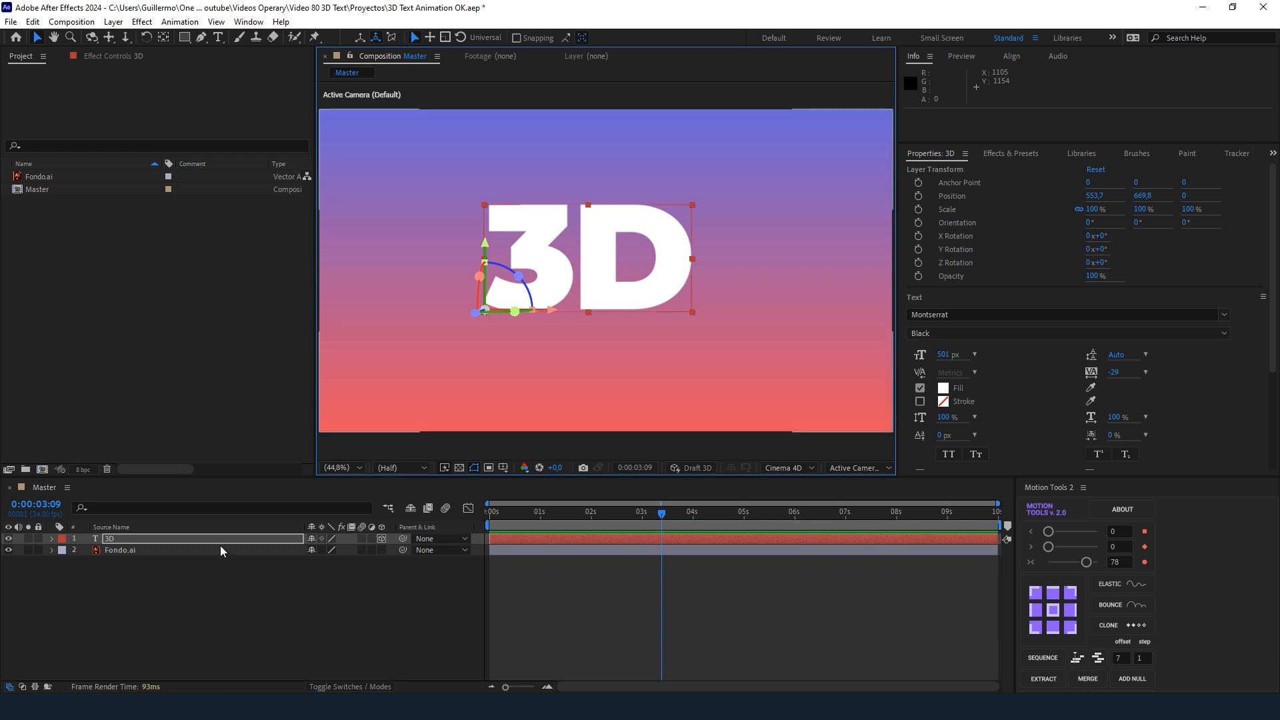
# Duplicate the text layer and set the original's fill to dark navy 080E3A.
pyautogui.press('ctrl+d')
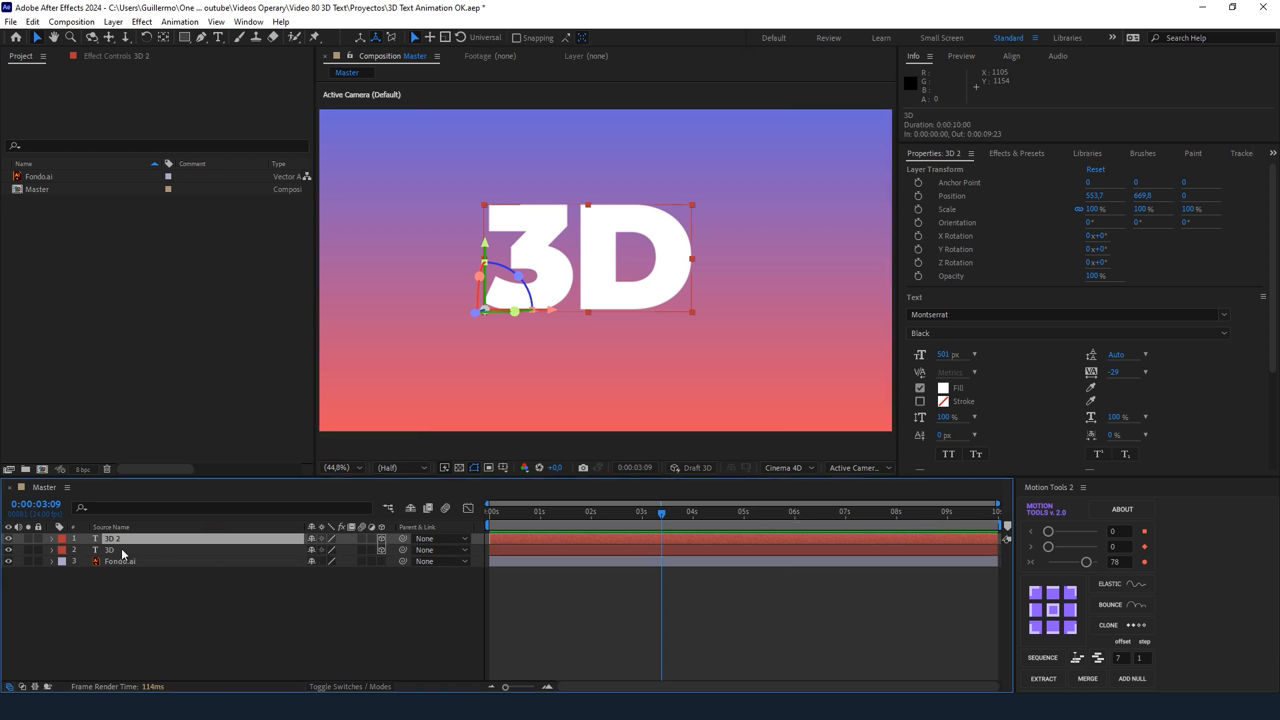
pyautogui.click(111, 549)
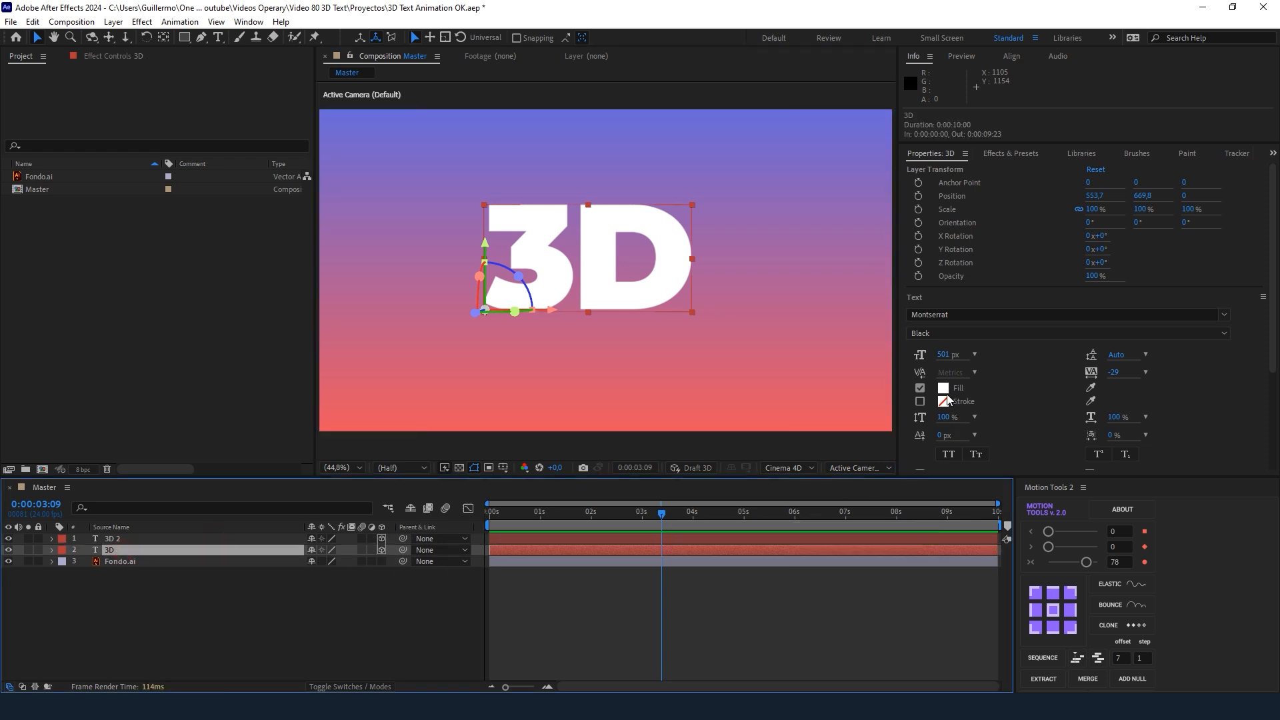
pyautogui.click(944, 386)
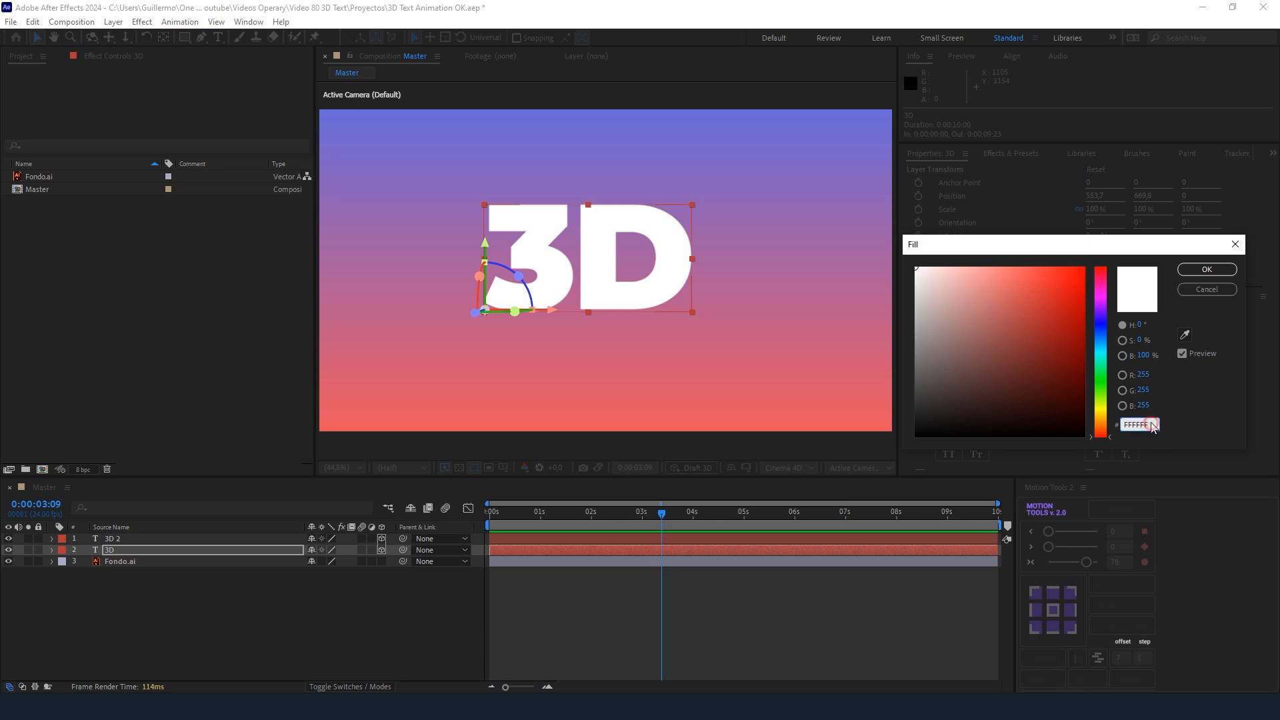
pyautogui.write('080')
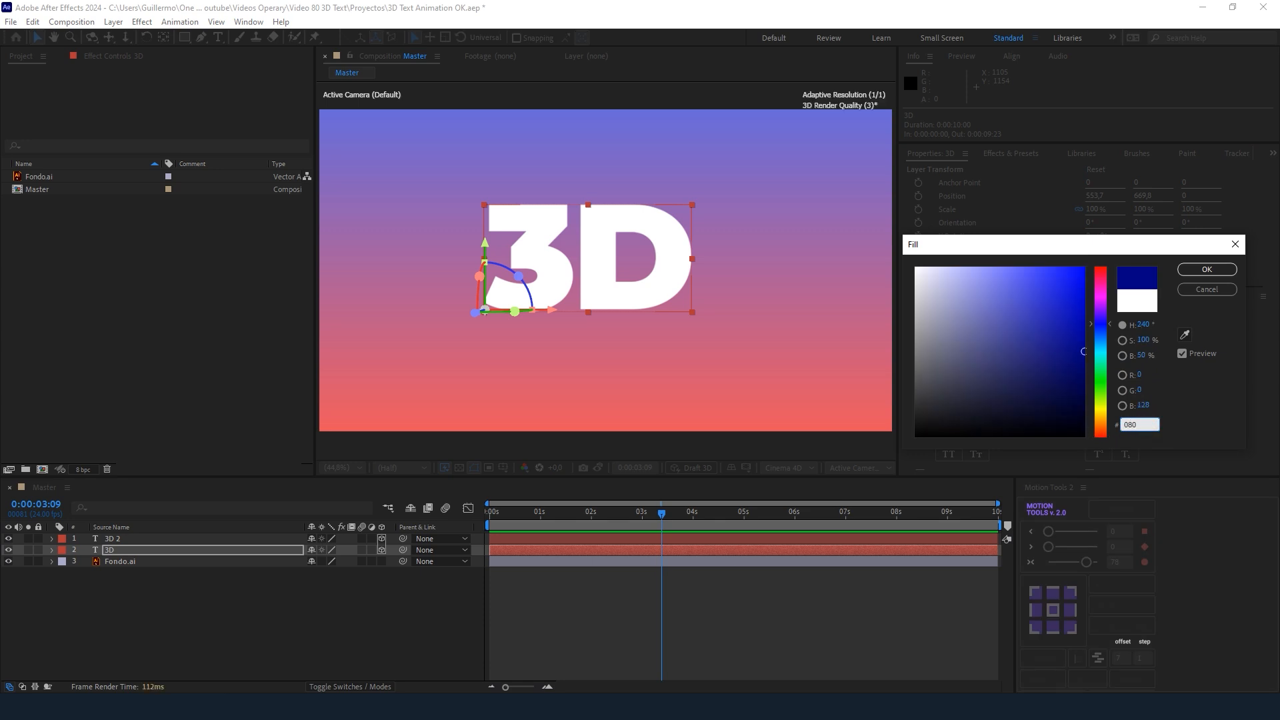
pyautogui.click(1062, 397)
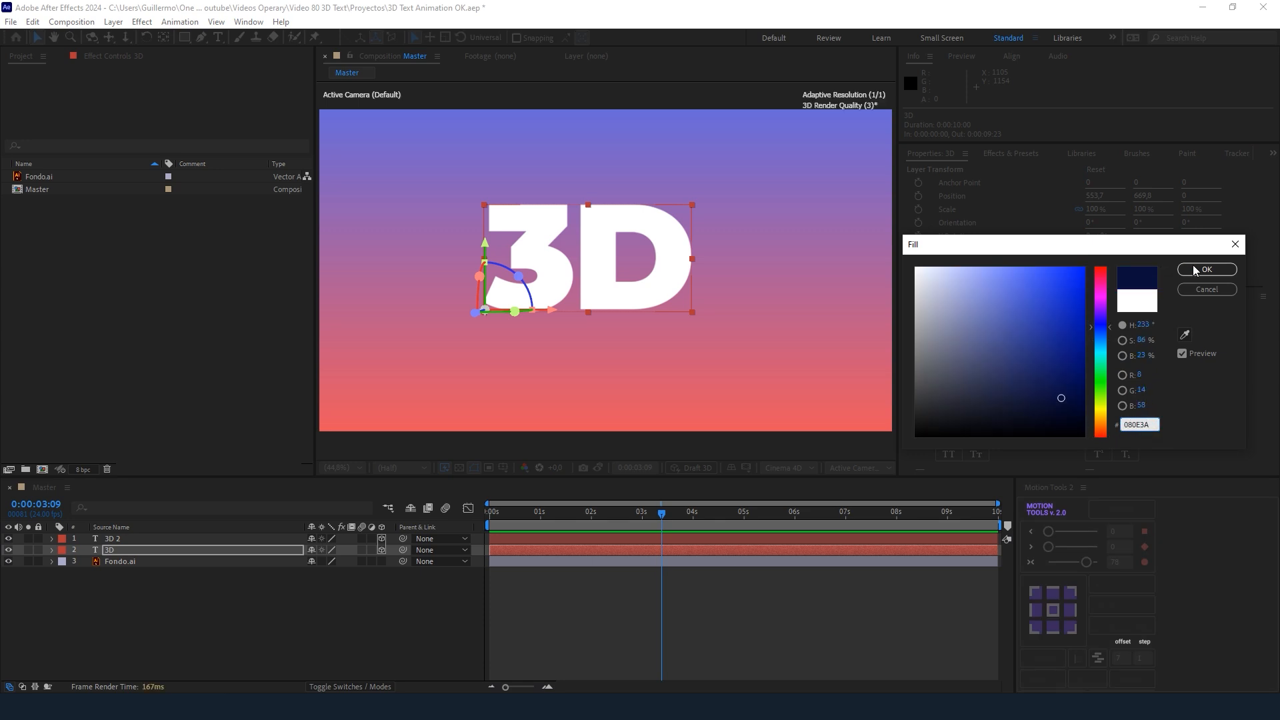
pyautogui.click(1205, 270)
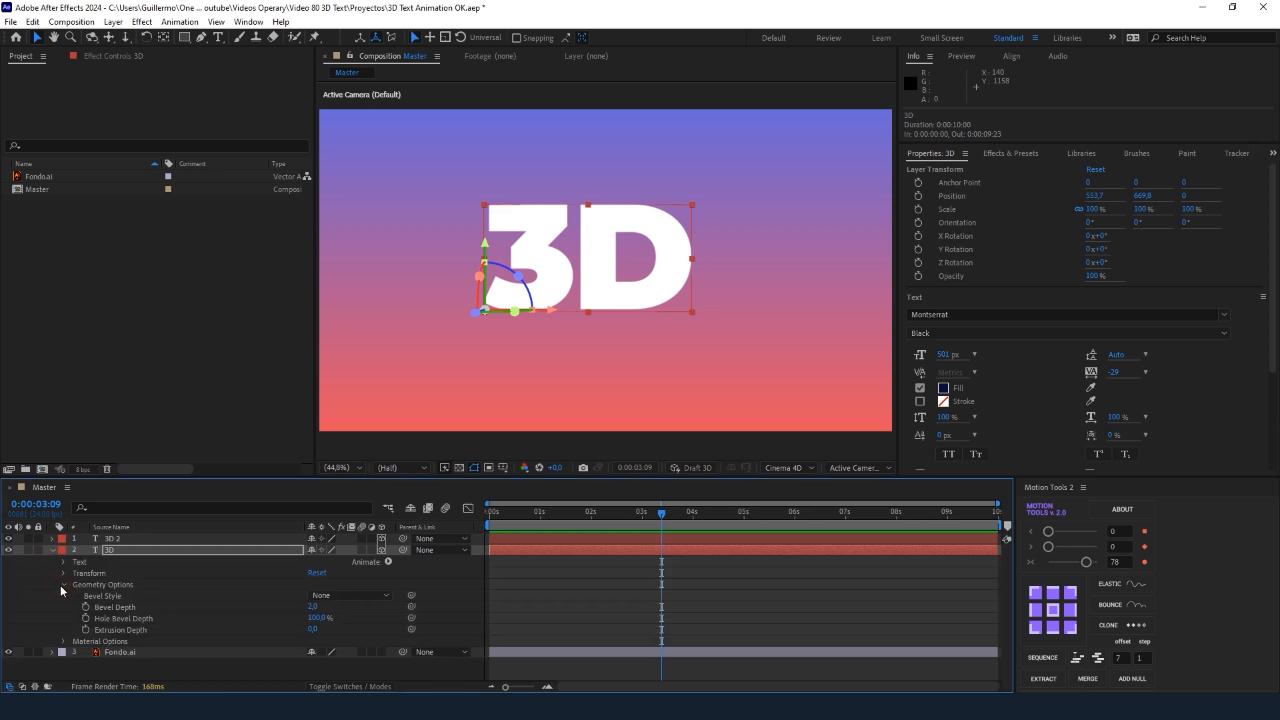
# Set Extrusion Depth to 350 and Bevel Style to Angular on the navy layer.
pyautogui.moveTo(312, 627); pyautogui.dragTo(312, 628)
pyautogui.write('350')
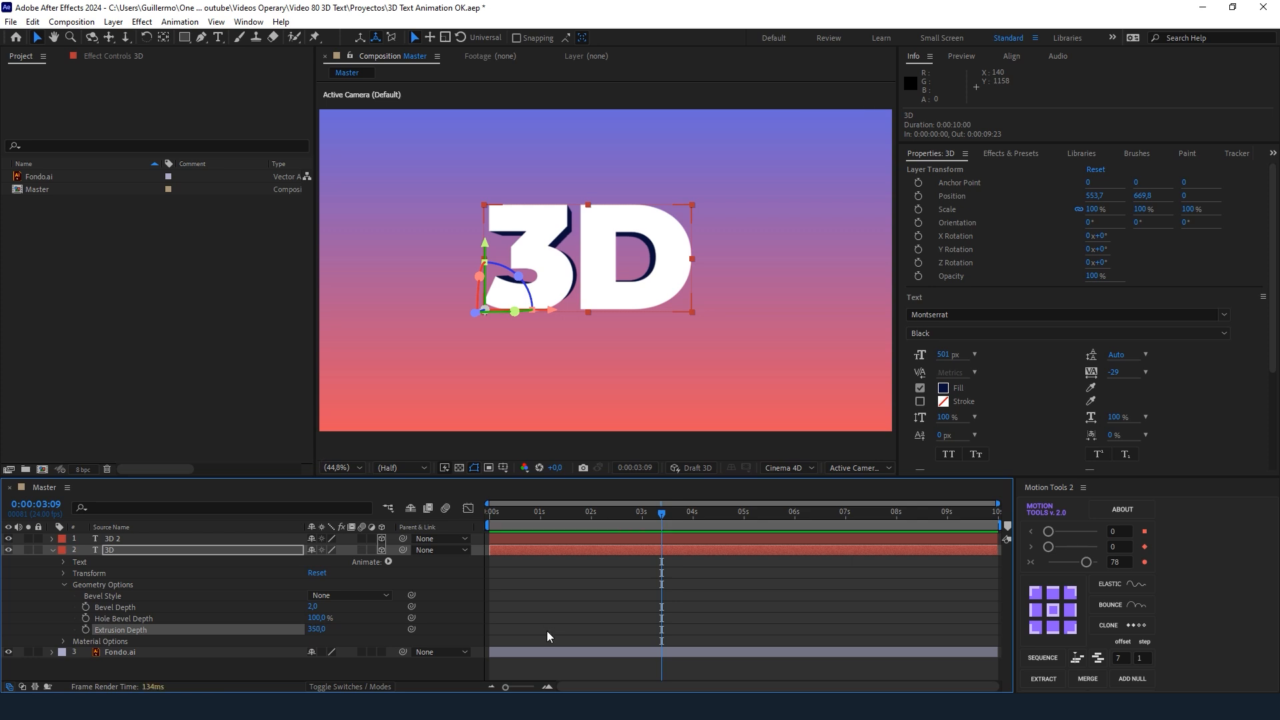
pyautogui.moveTo(400, 631)
pyautogui.write('1')
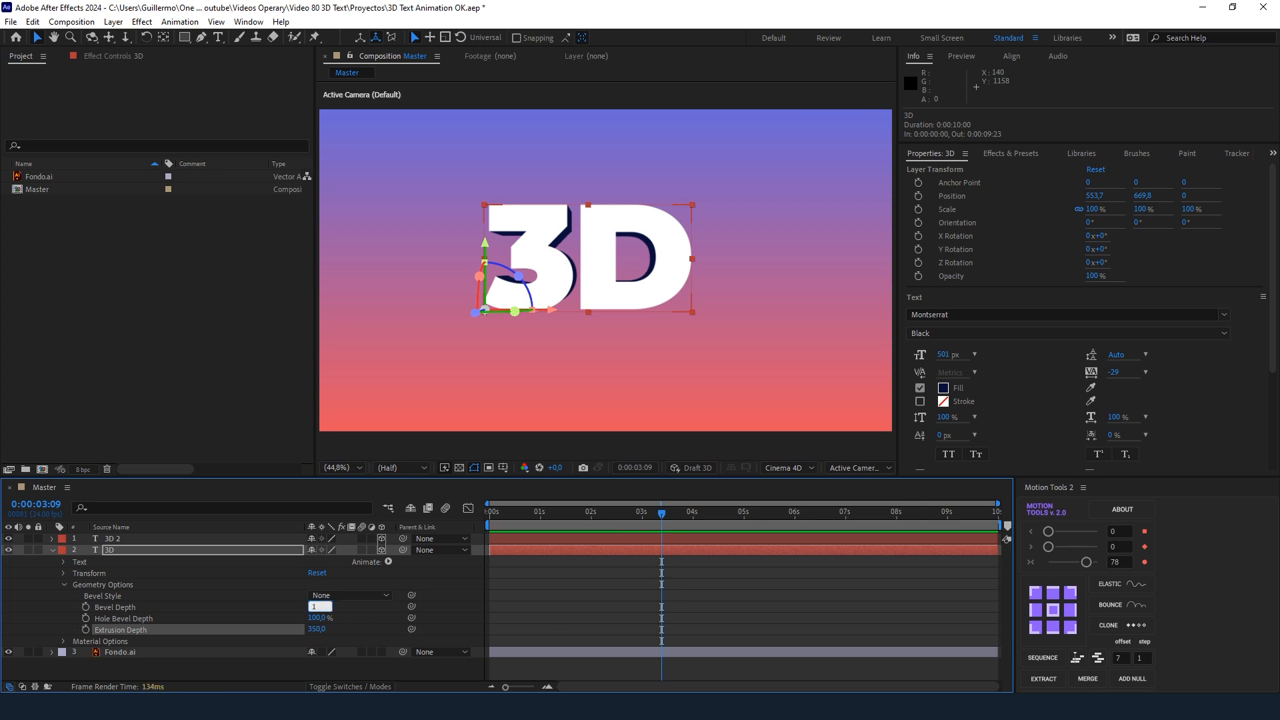
pyautogui.click(351, 594)
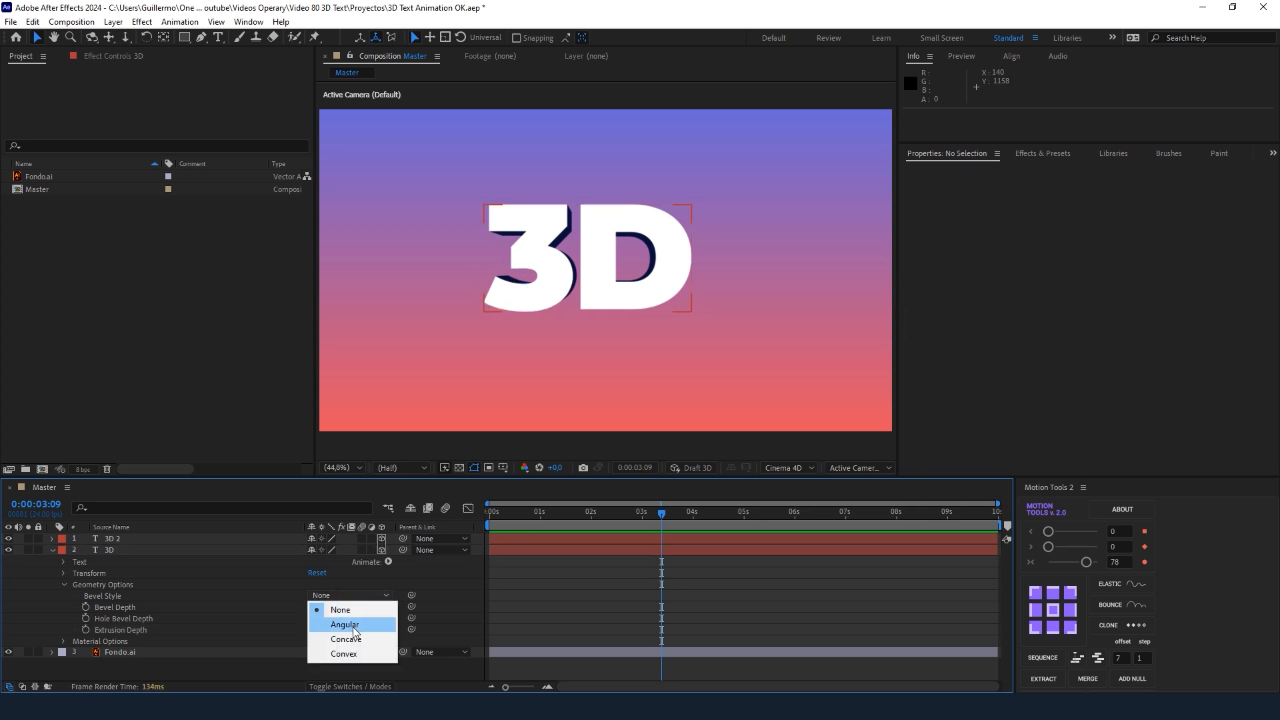
pyautogui.click(344, 653)
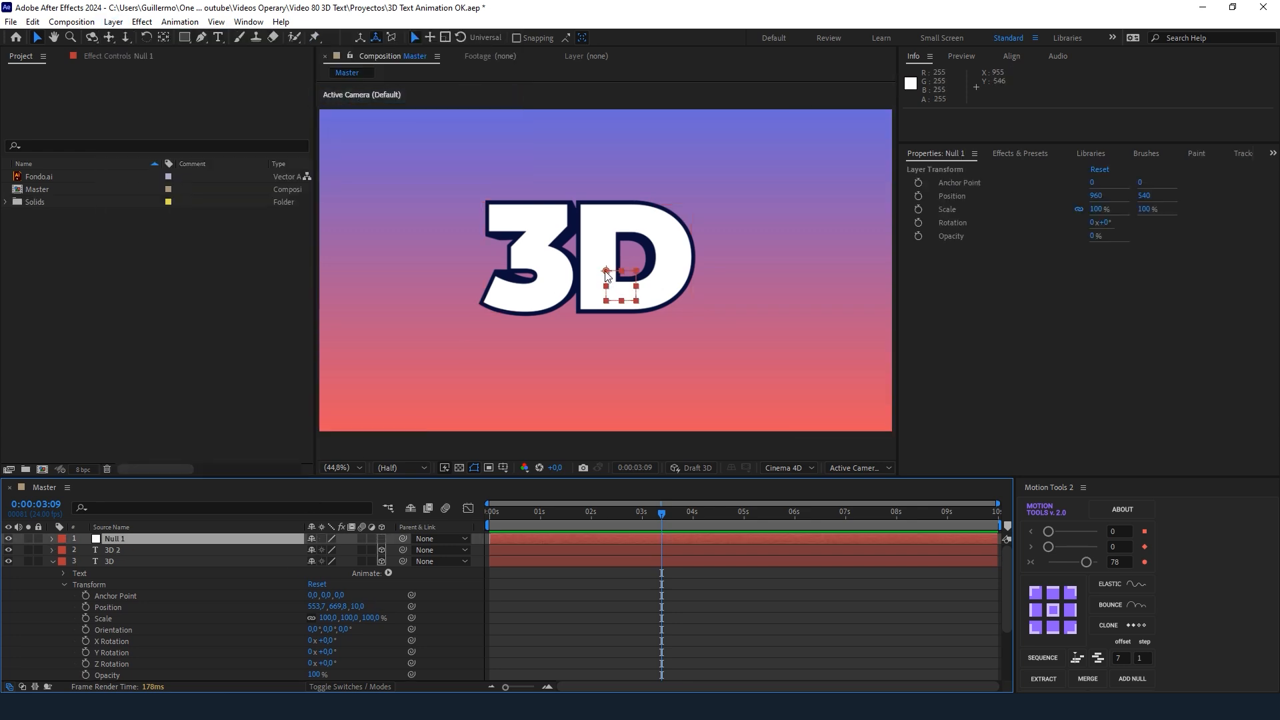
# Move Null 1 to the centre of the text and select the text layer for parenting.
pyautogui.moveTo(620, 276); pyautogui.dragTo(595, 256)
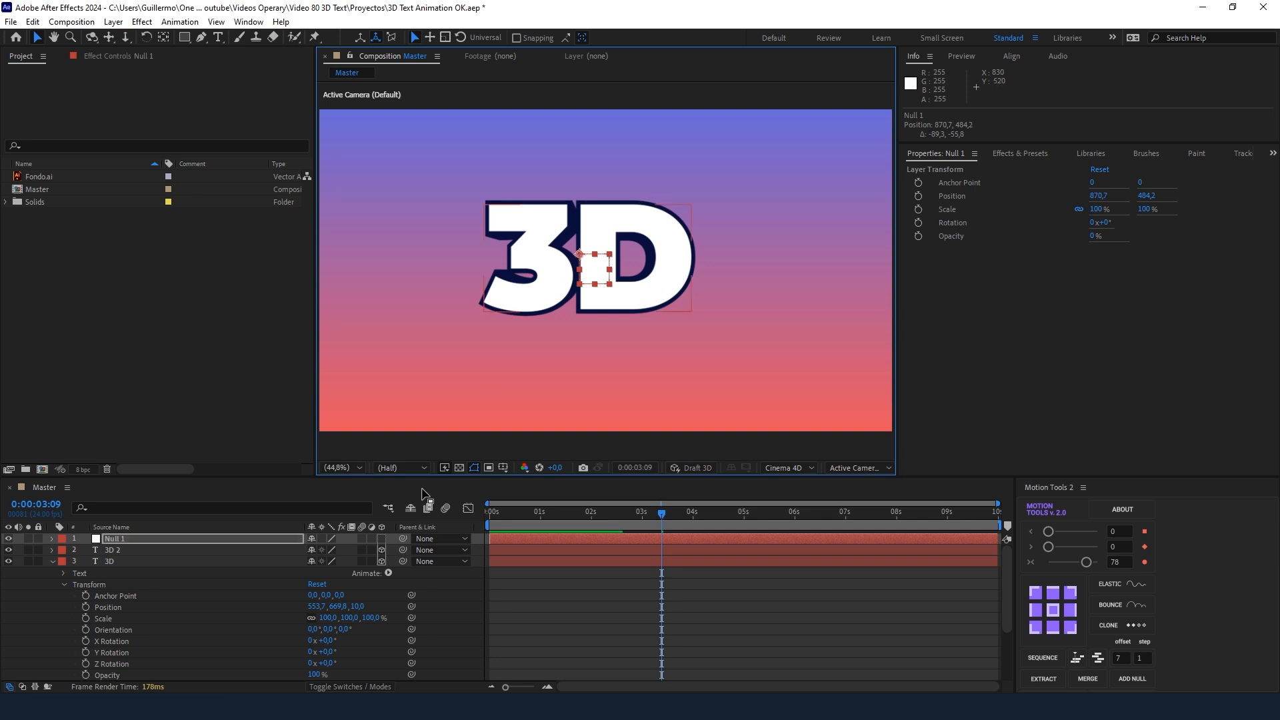
pyautogui.click(115, 549)
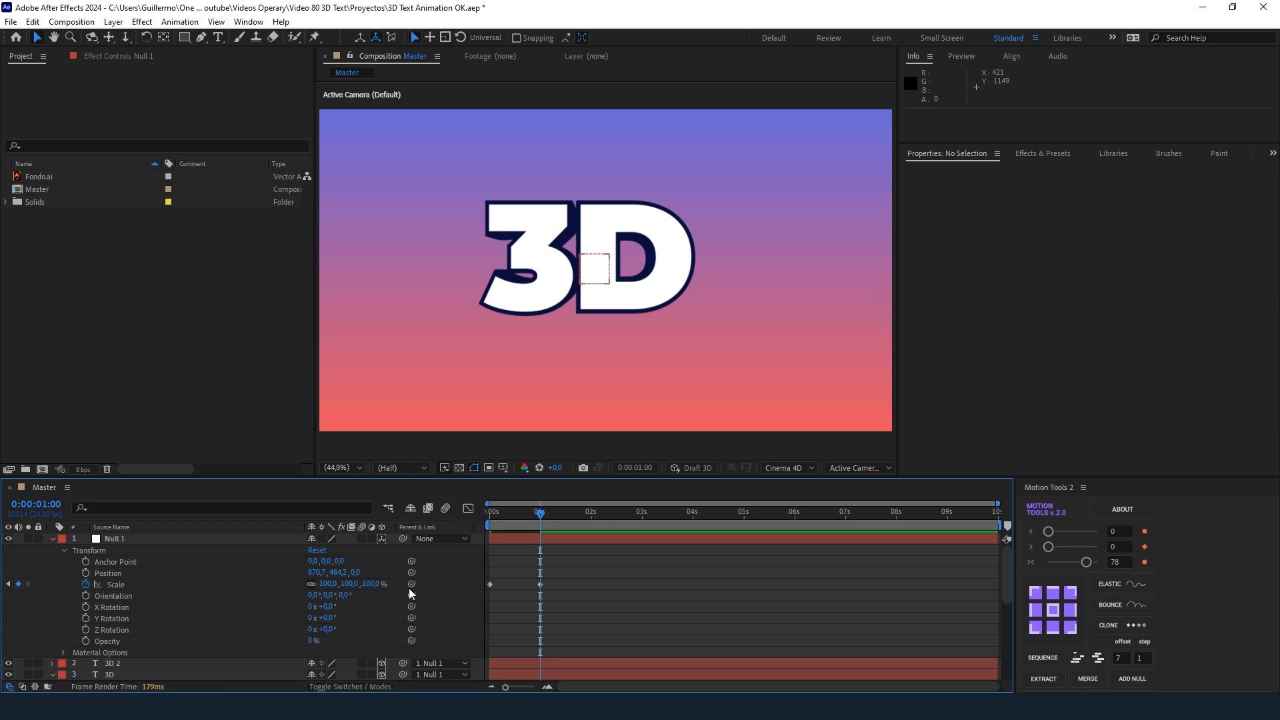
# Set the Scale keyframes' velocity influence to 60% and scrub to preview the animation.
pyautogui.rightClick(489, 583)
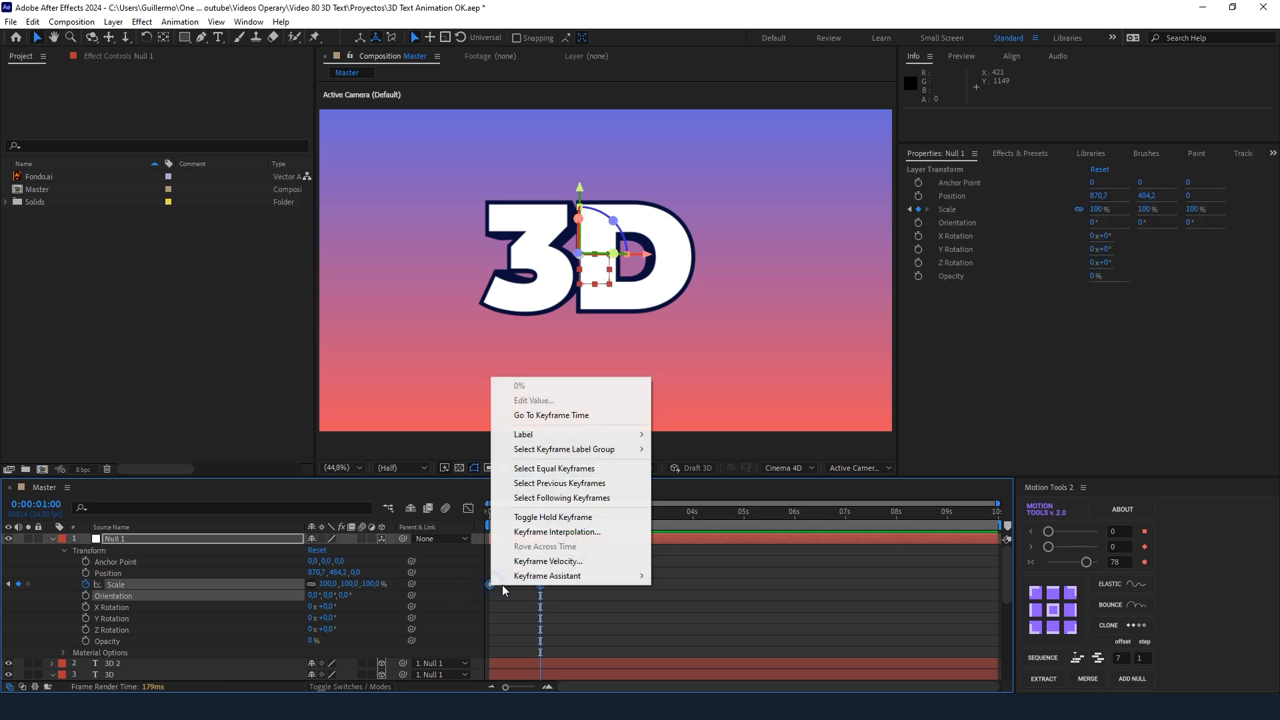
pyautogui.click(547, 561)
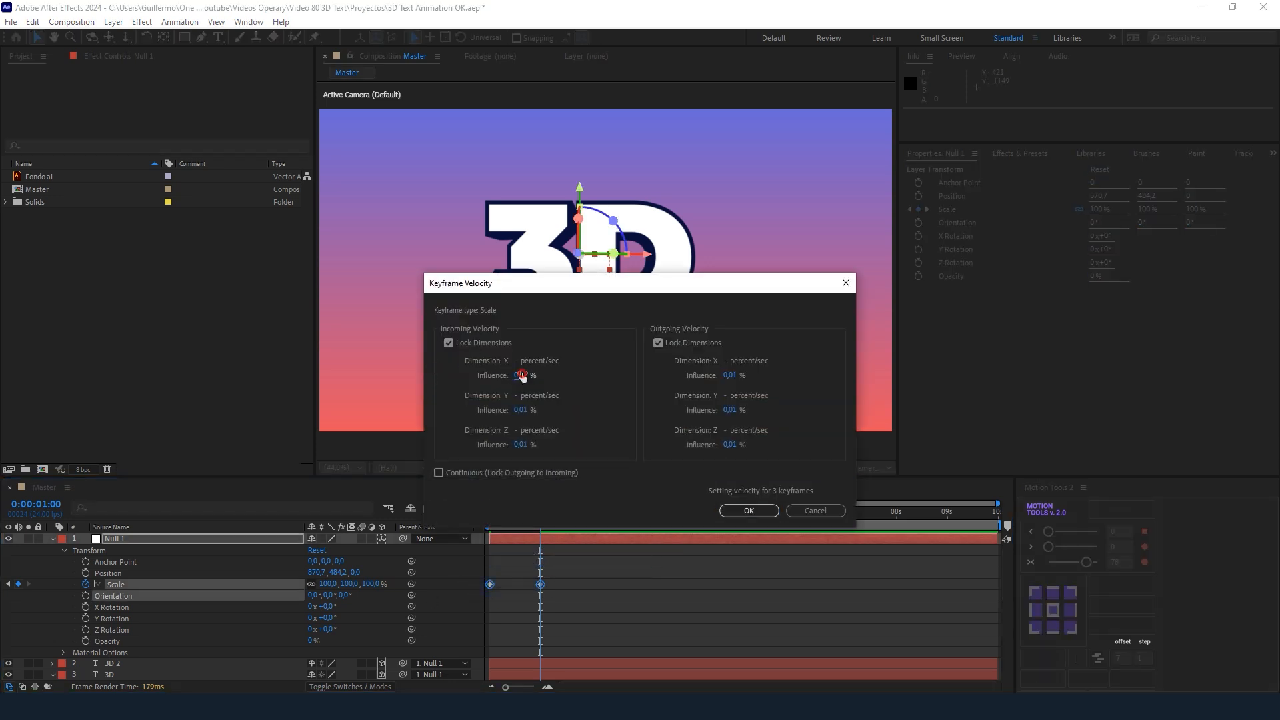
pyautogui.write('60')
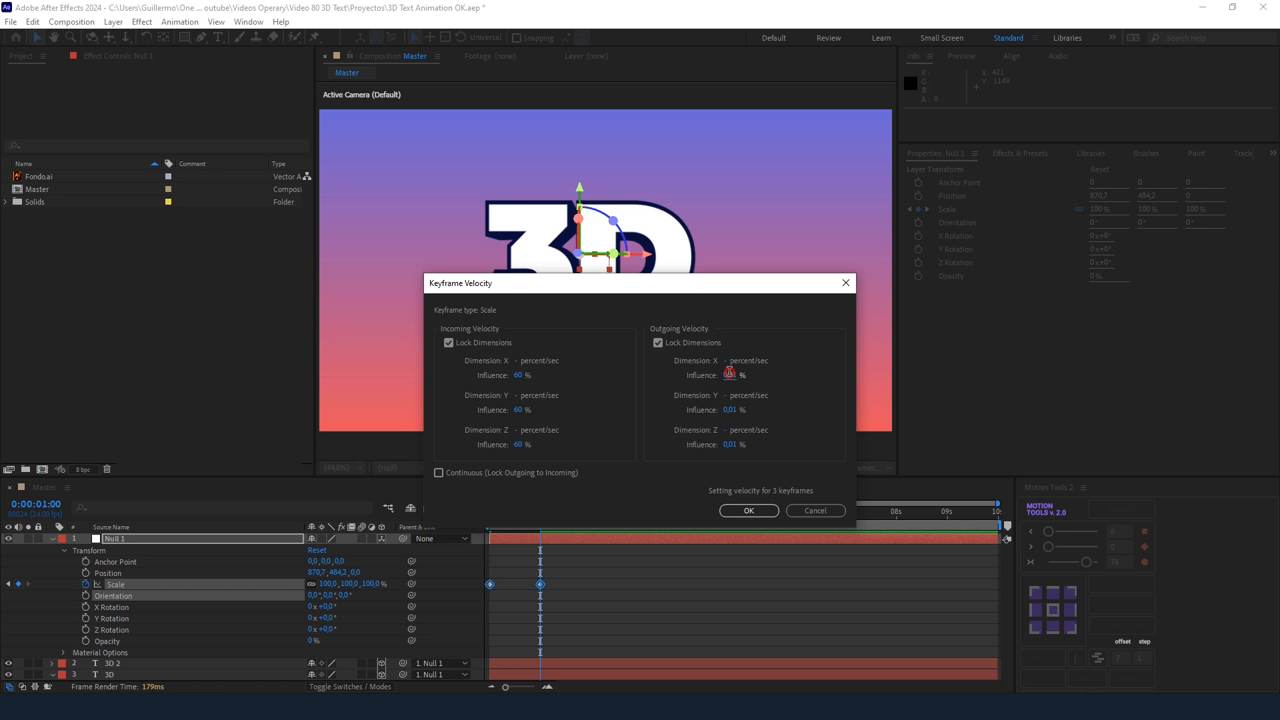
pyautogui.click(748, 511)
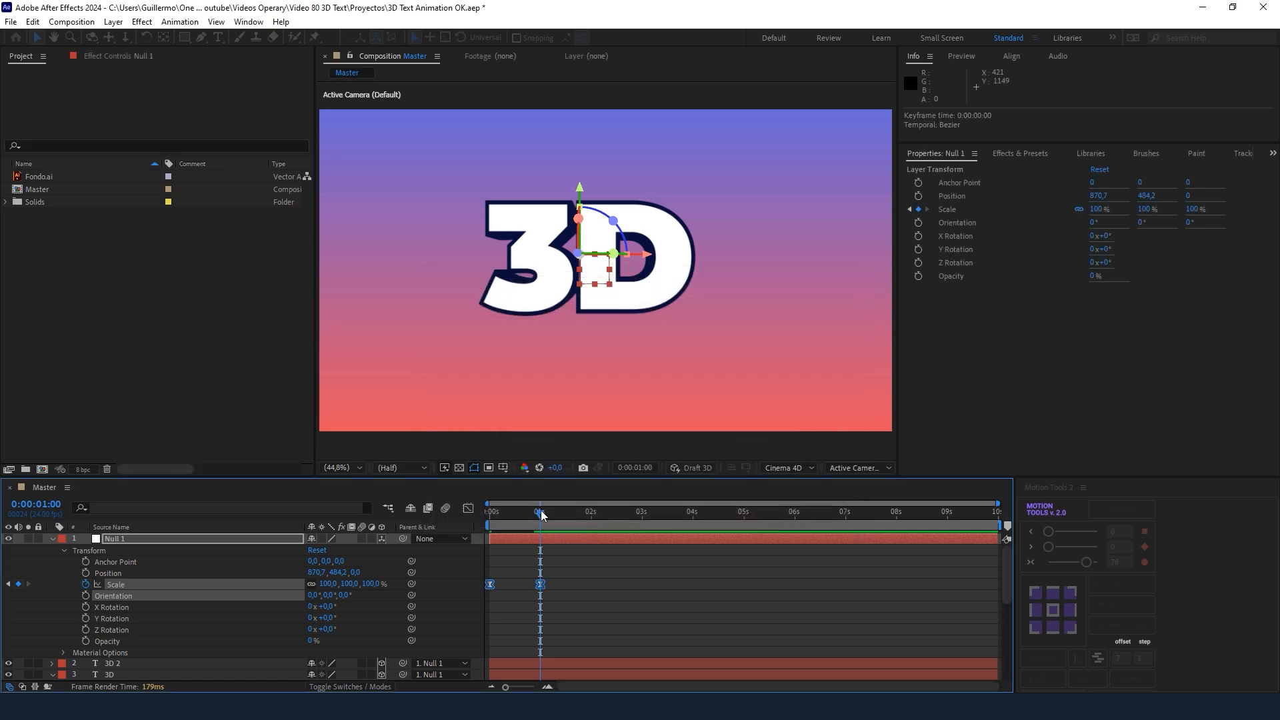
pyautogui.moveTo(538, 511); pyautogui.dragTo(488, 512)
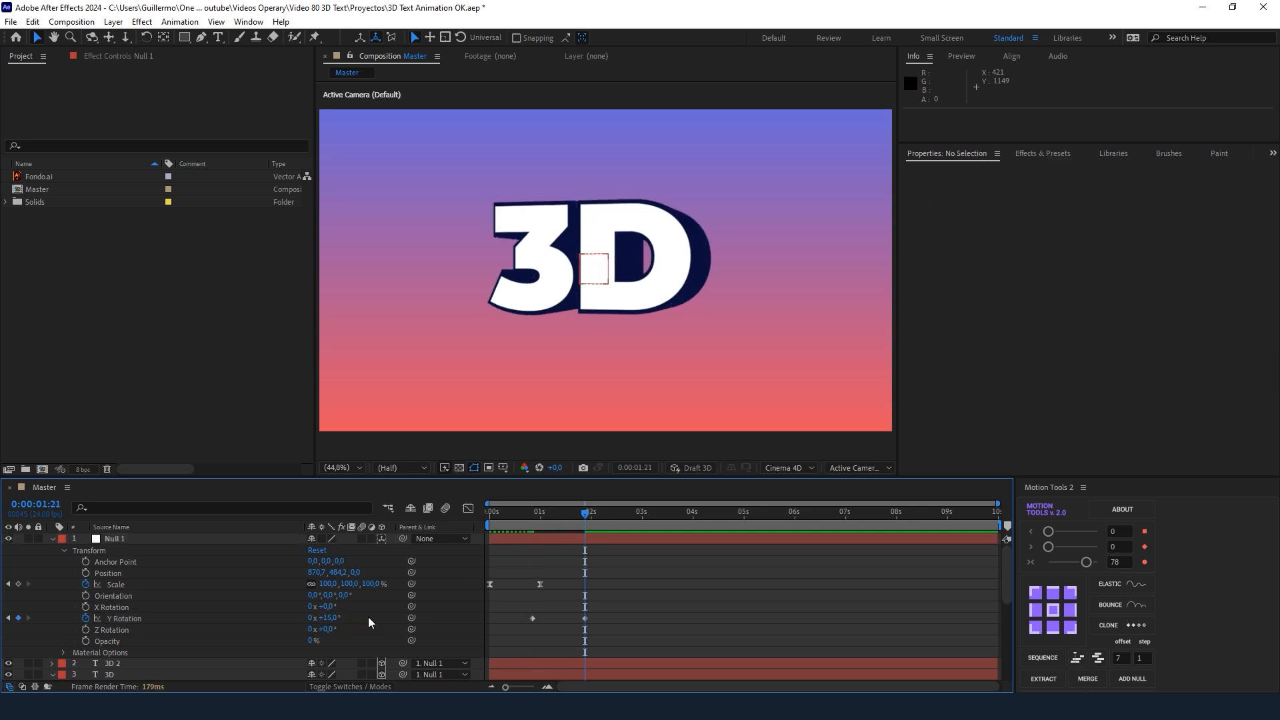
# Set the Y Rotation keyframes' velocity influence to 60% and preview the playback.
pyautogui.rightClick(532, 617)
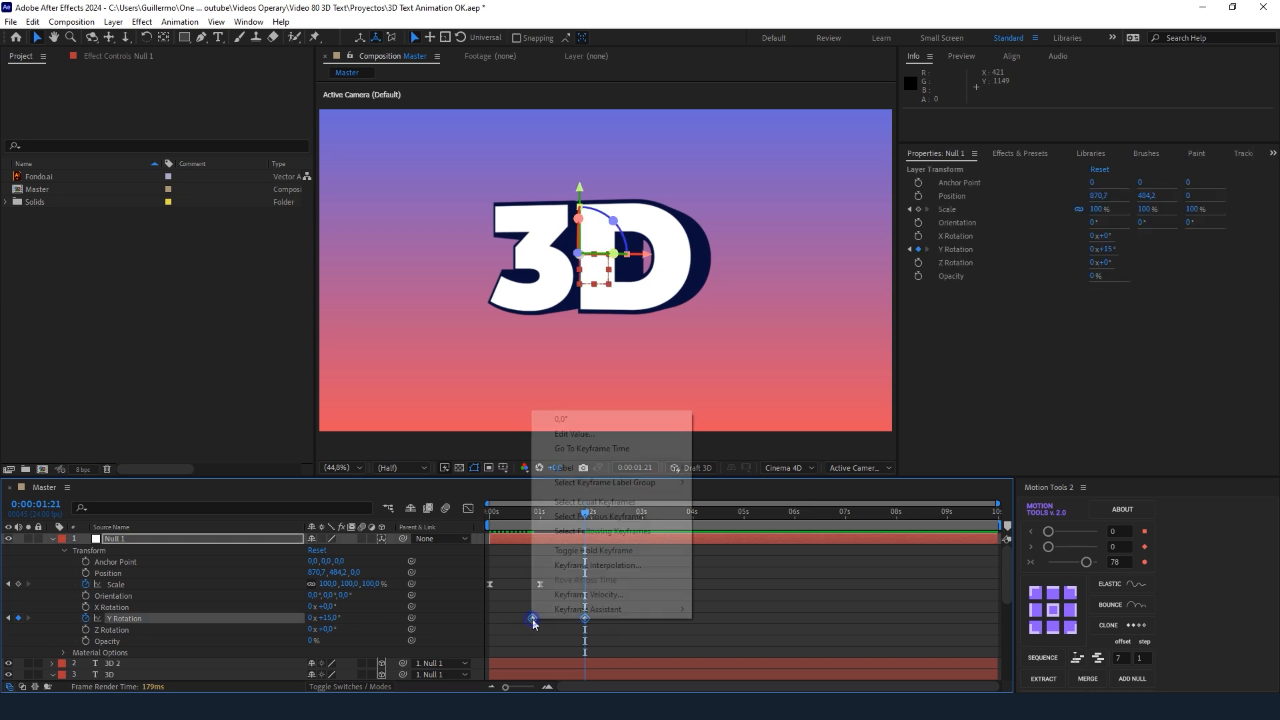
pyautogui.click(595, 594)
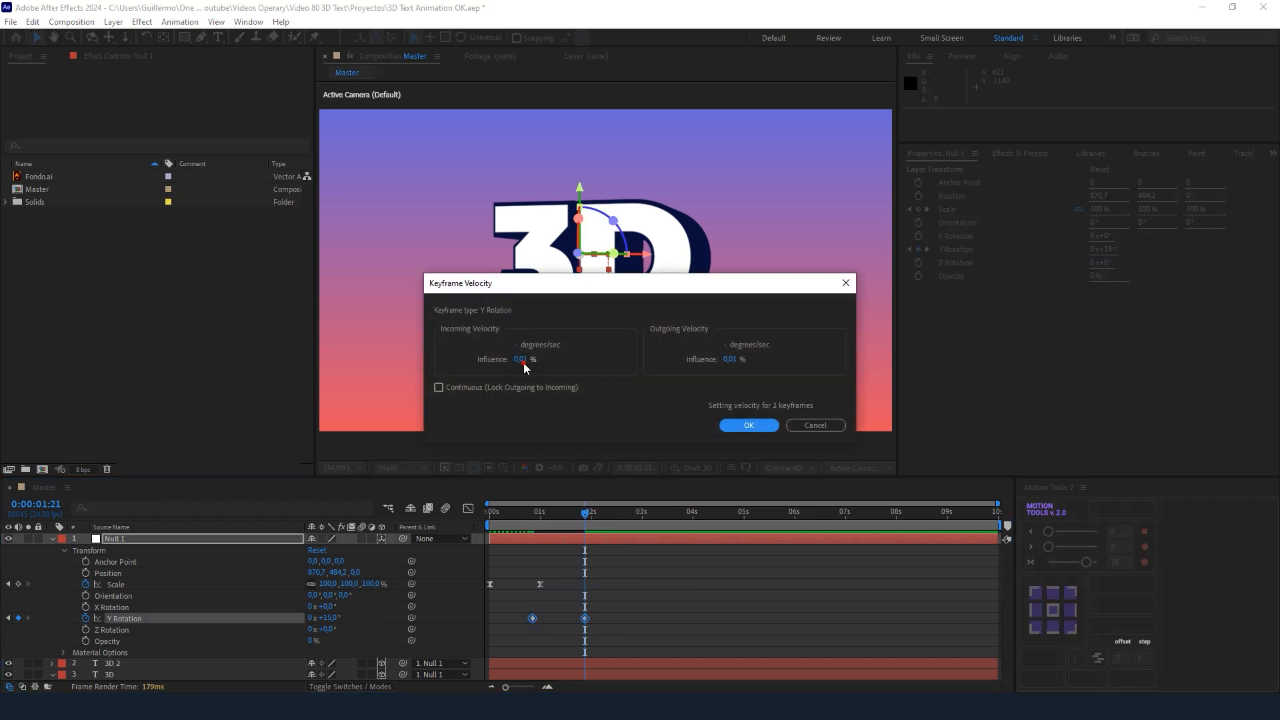
pyautogui.write('60')
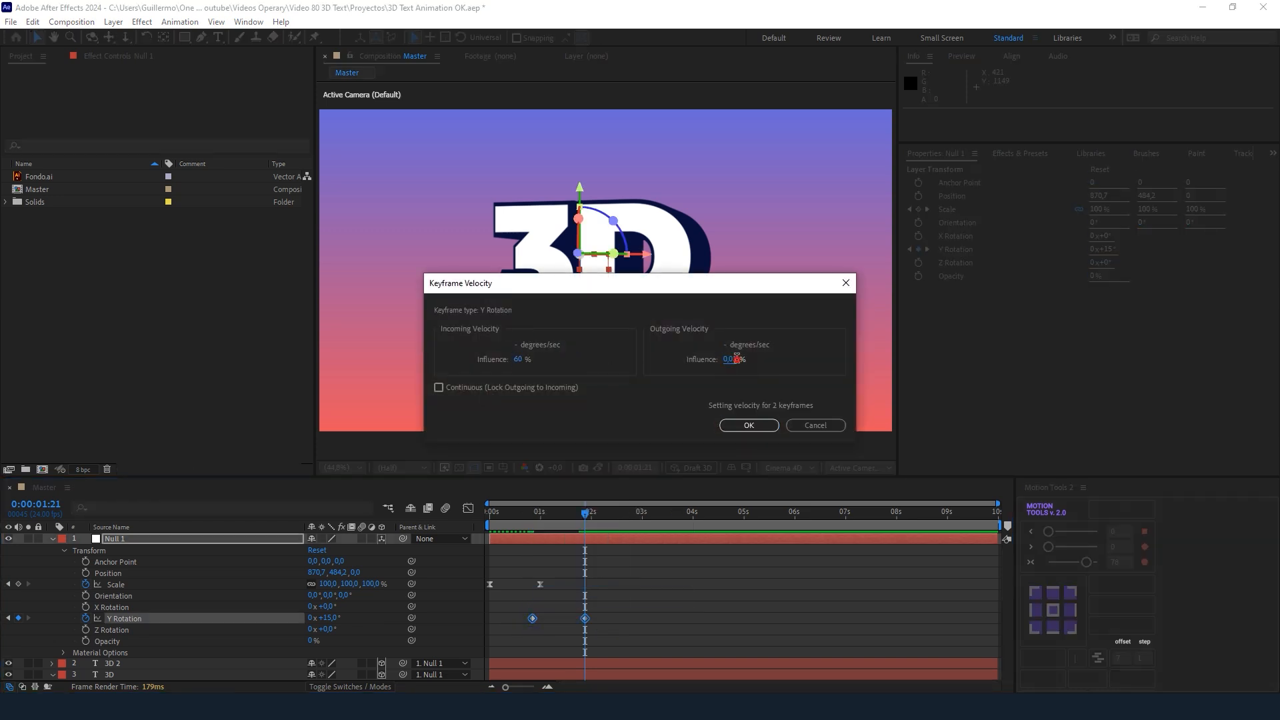
pyautogui.click(746, 425)
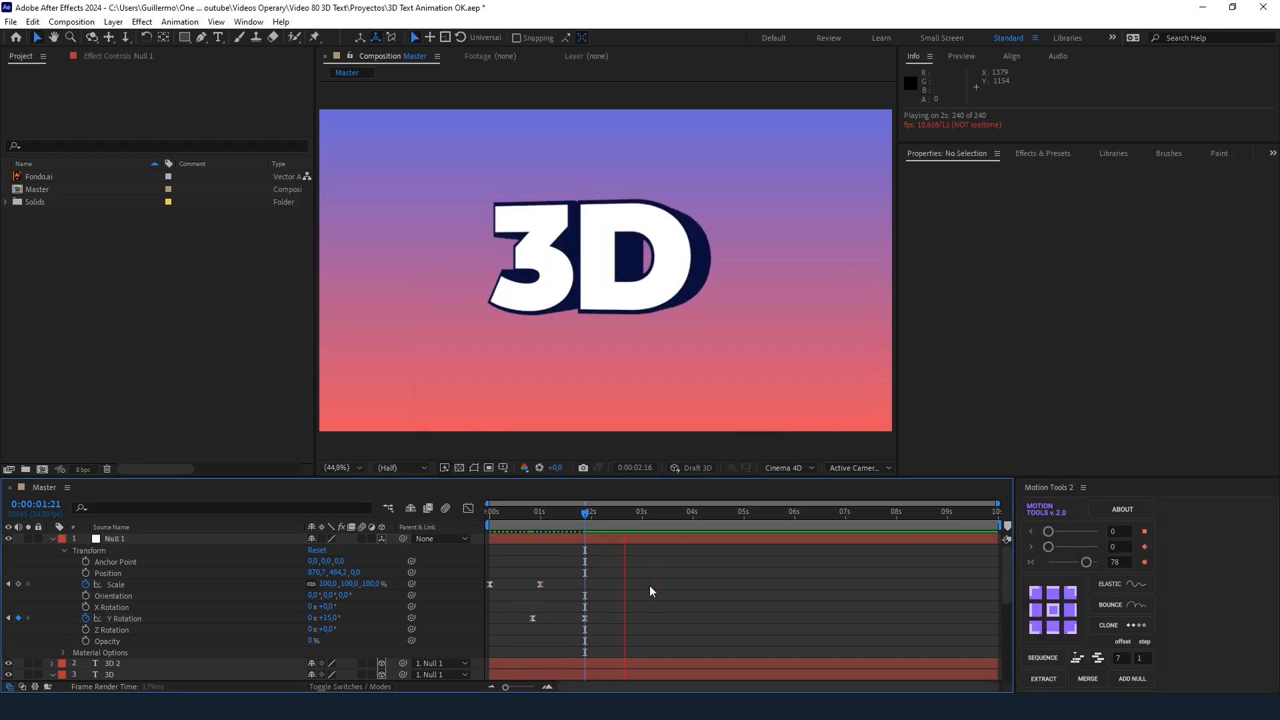
pyautogui.click(584, 512)
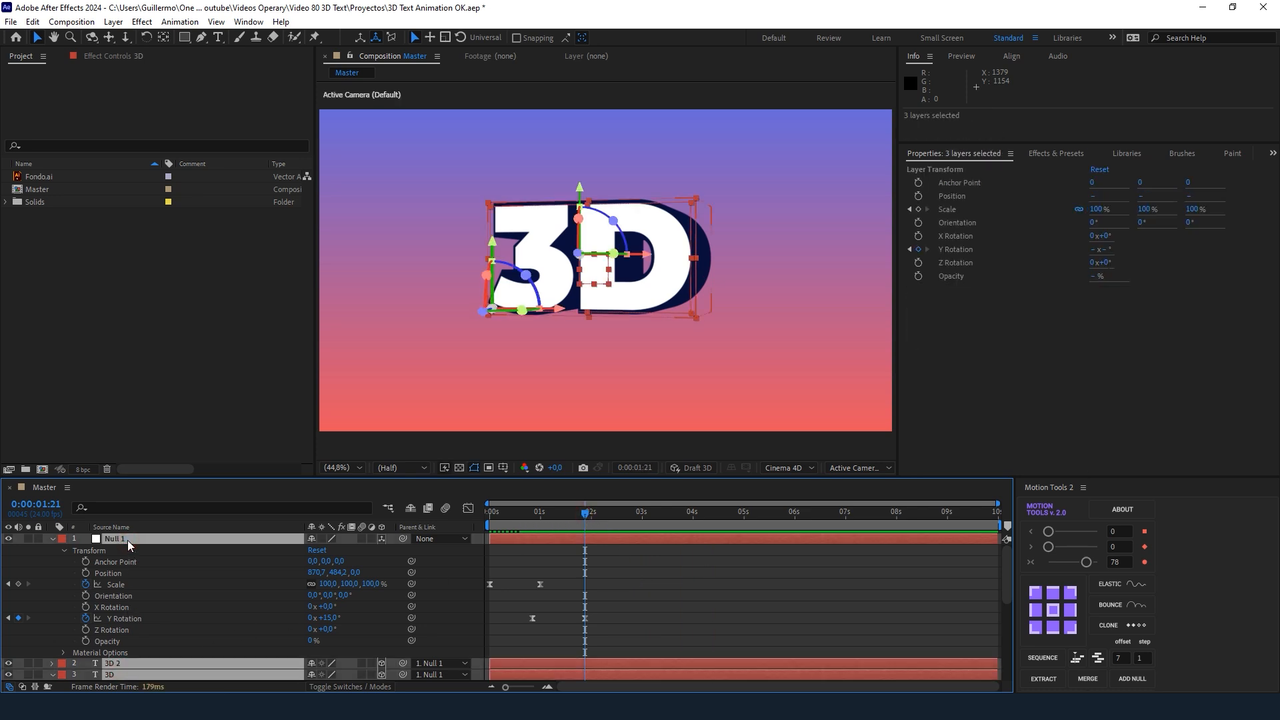
# Pre-compose Null 1, 3D 2 and 3D into a new composition named 3D.
pyautogui.rightClick(114, 537)
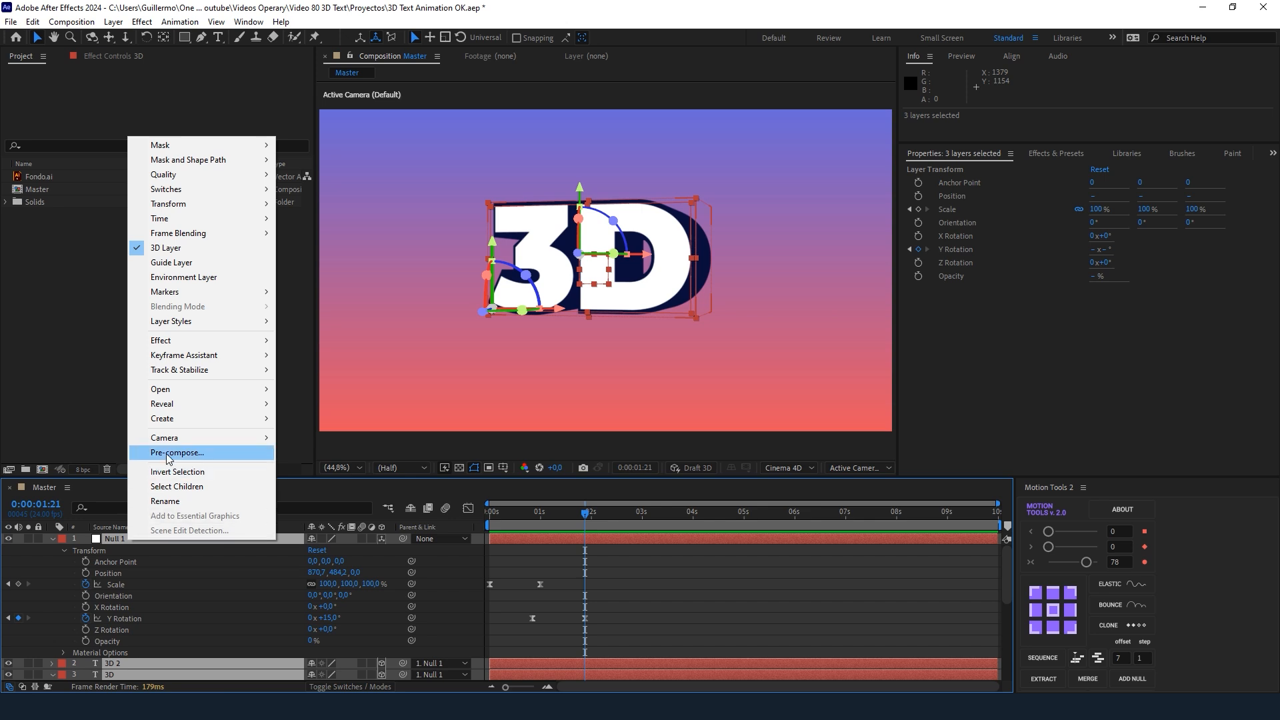
pyautogui.click(176, 451)
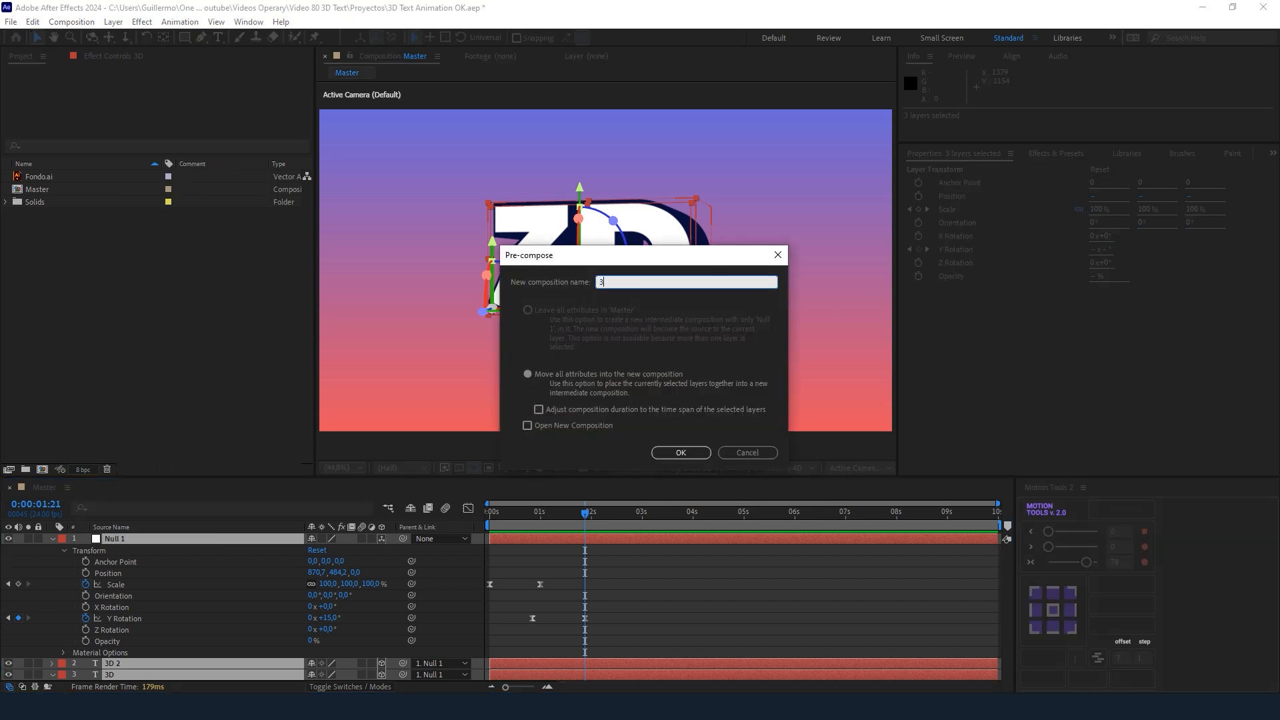
pyautogui.click(678, 452)
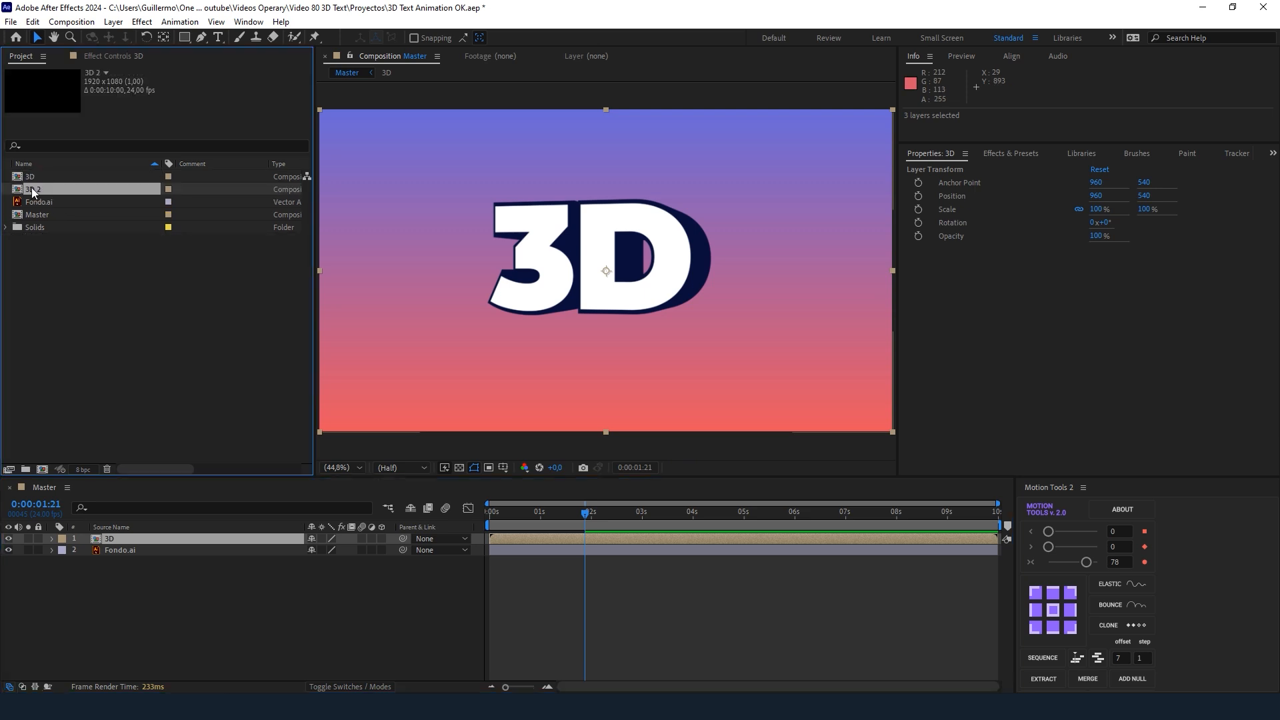
# Rename the duplicate comp to TEXT, edit its text layers to read TEXT, and return to Master.
pyautogui.doubleClick(32, 188)
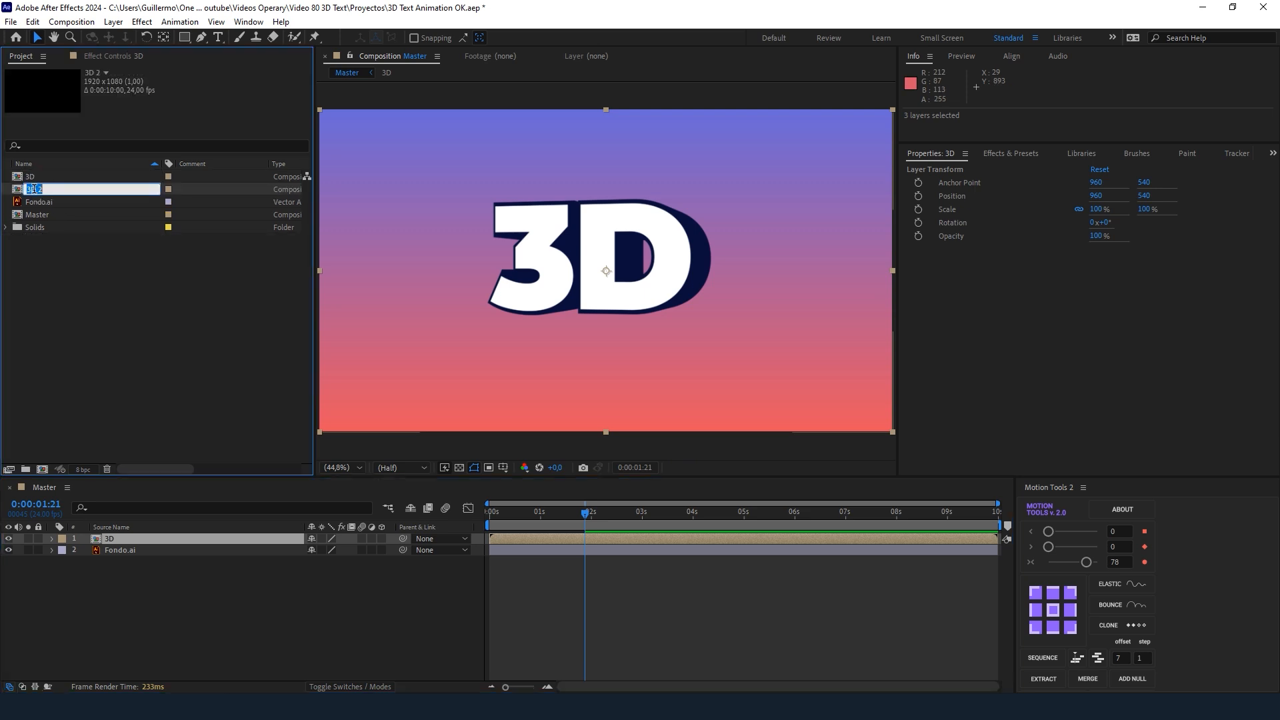
pyautogui.write('TEXT')
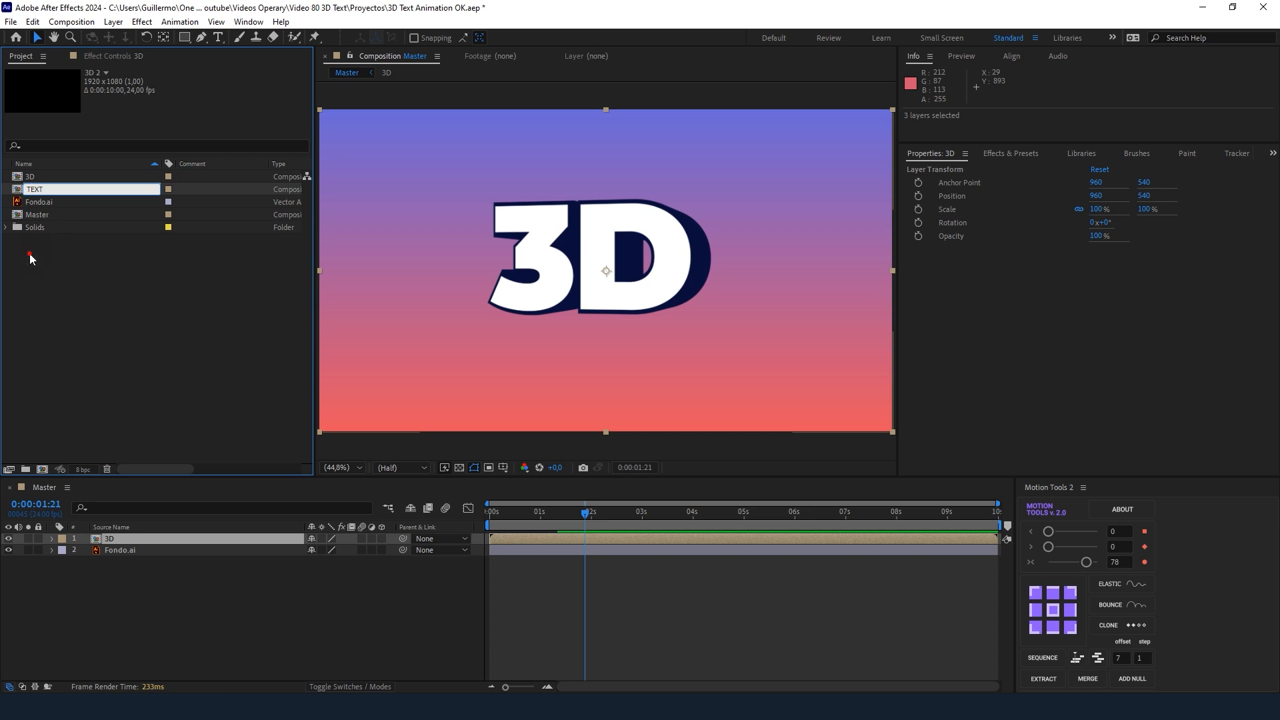
pyautogui.doubleClick(34, 227)
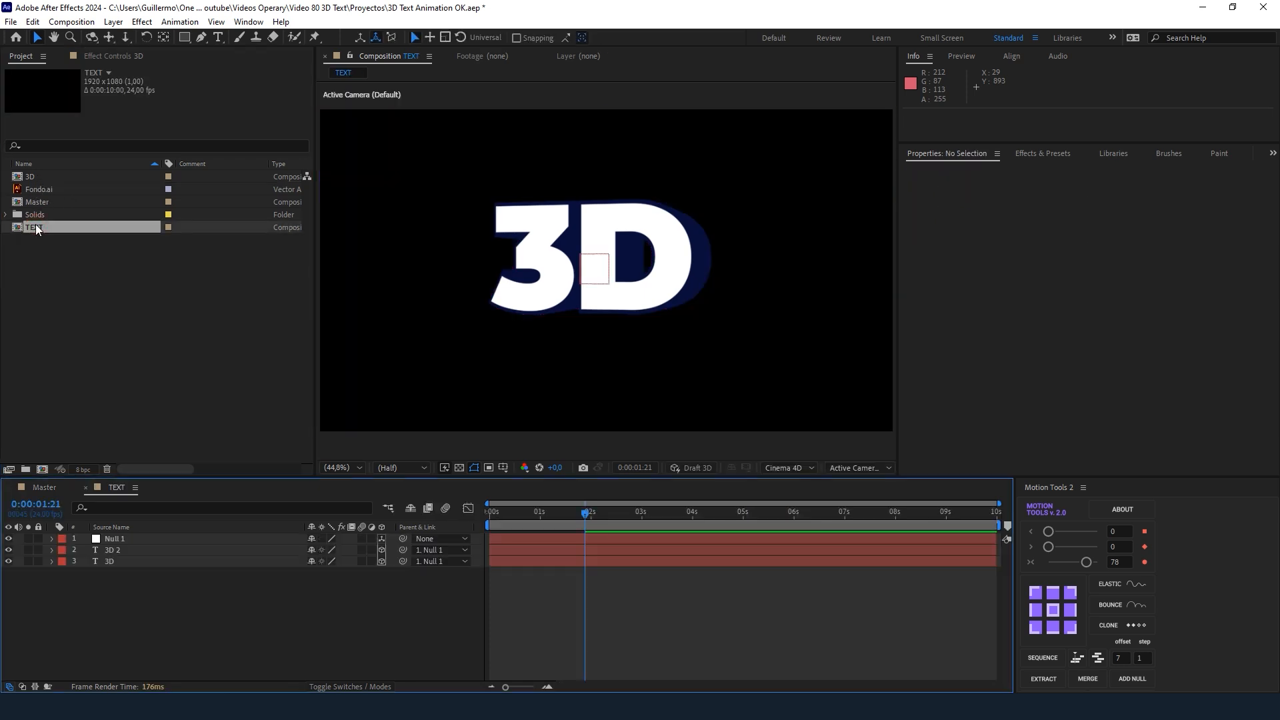
pyautogui.click(115, 549)
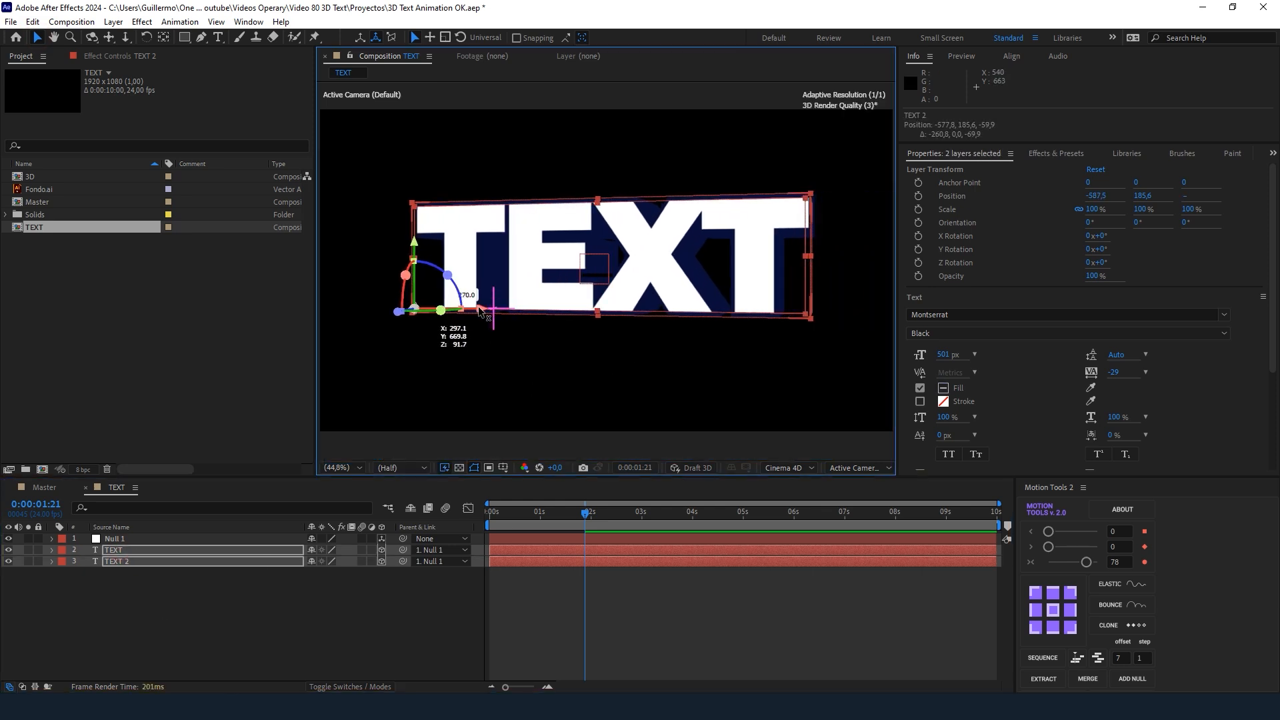
pyautogui.click(44, 488)
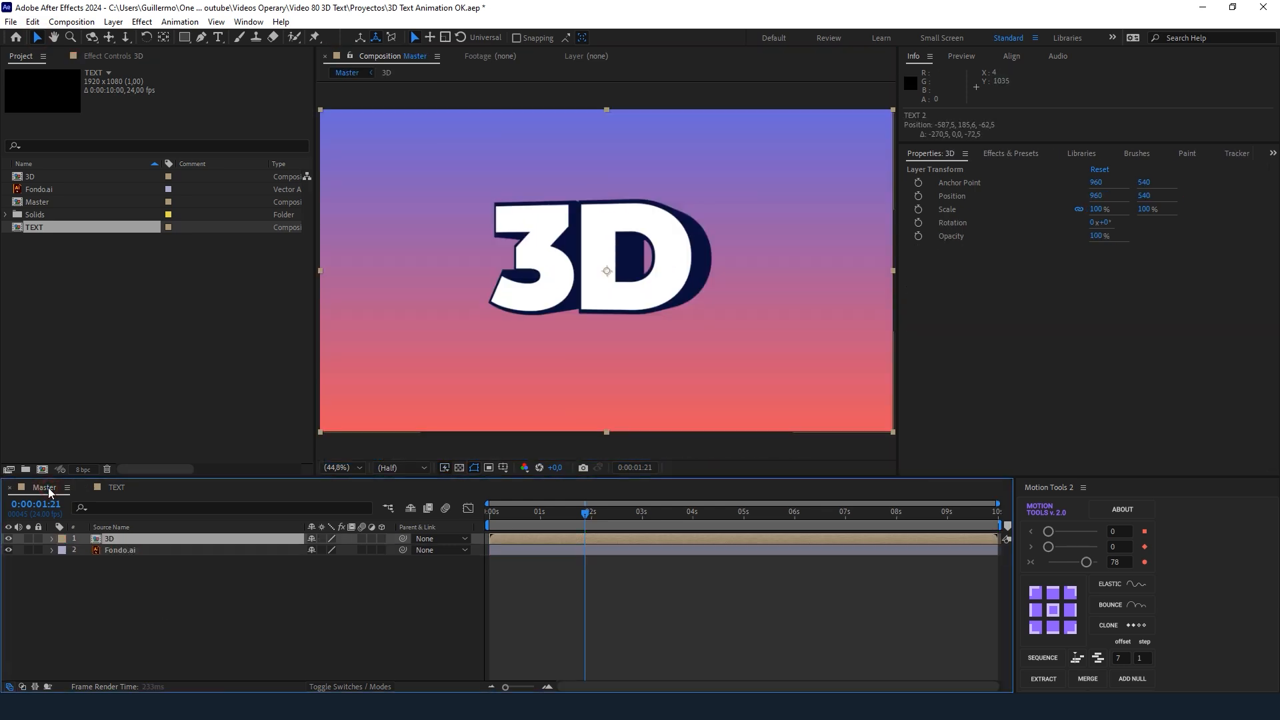
# Select the TEXT composition in the Project panel to bring it into Master.
pyautogui.click(34, 226)
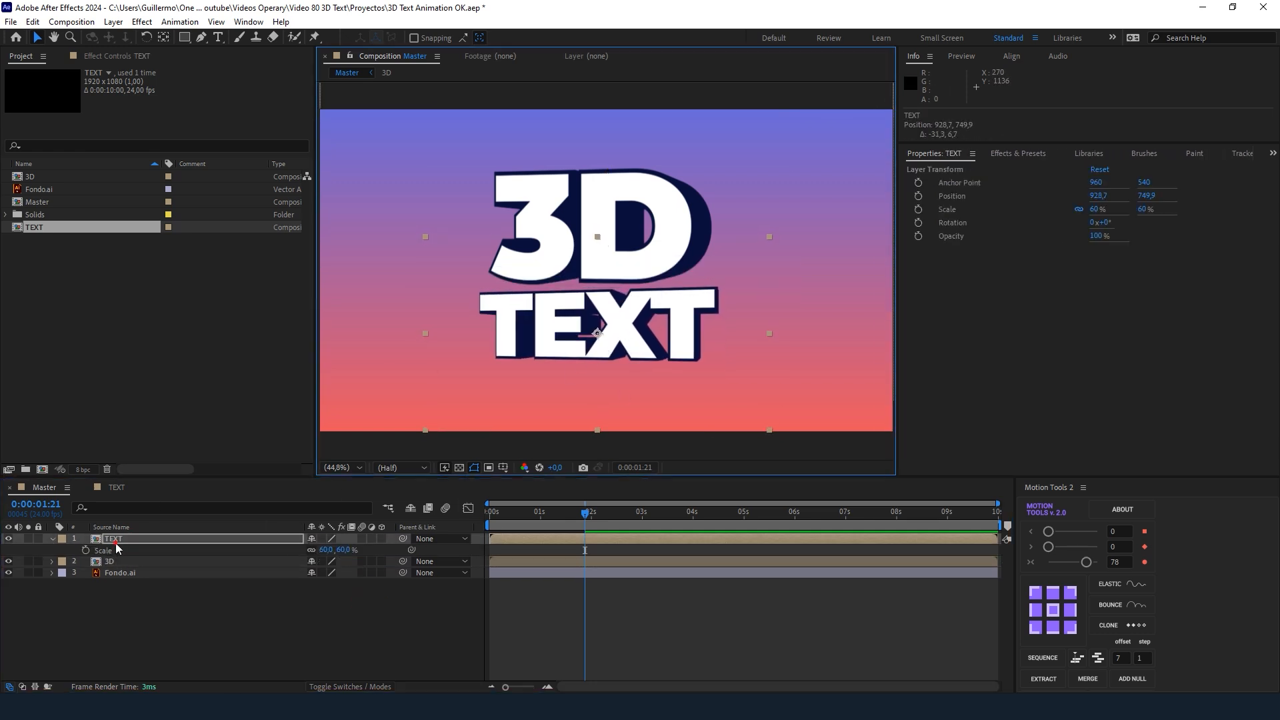
# Add a white Stroke layer style of size 5 to the TEXT layer, then select the 3D layer.
pyautogui.rightClick(112, 538)
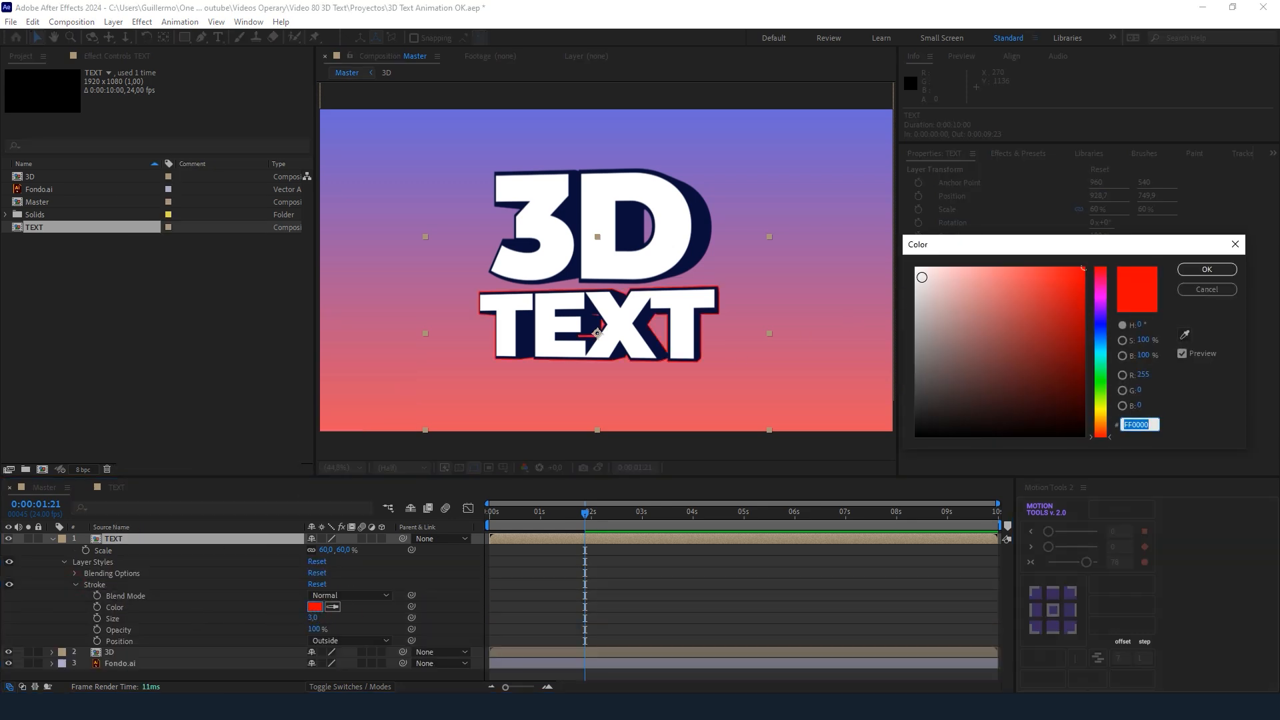
pyautogui.click(1205, 269)
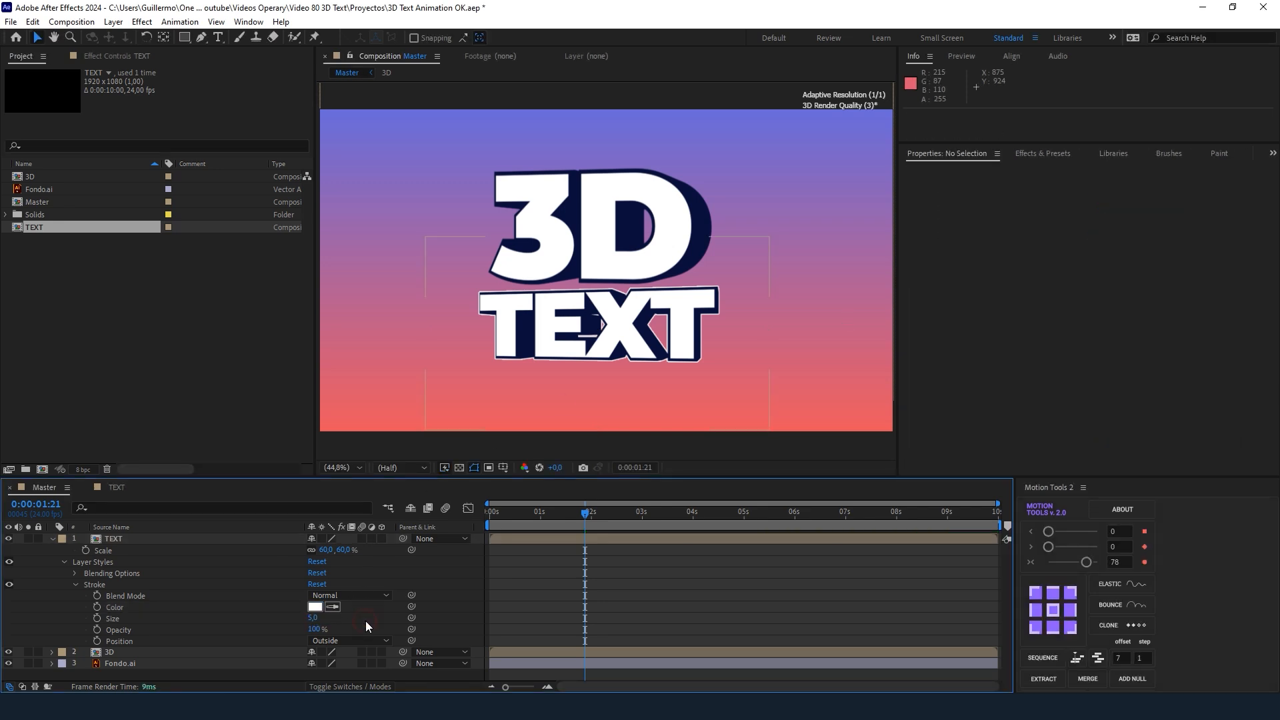
pyautogui.click(112, 537)
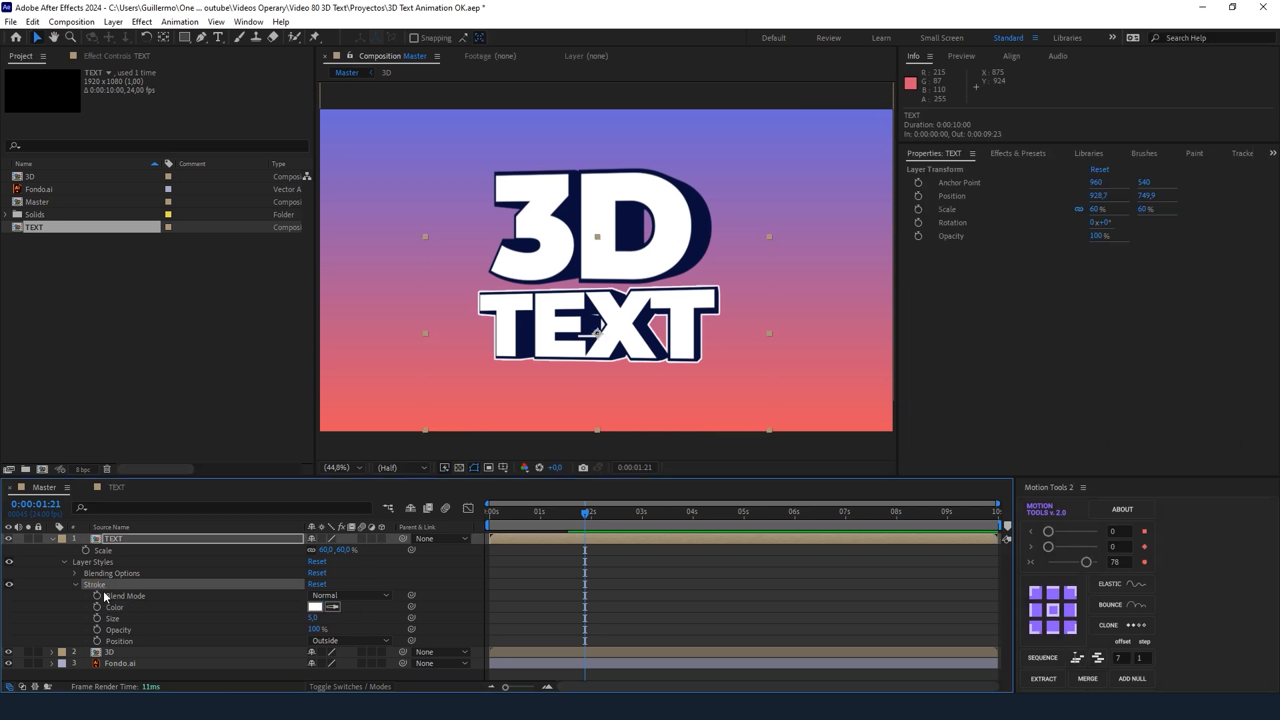
pyautogui.click(111, 651)
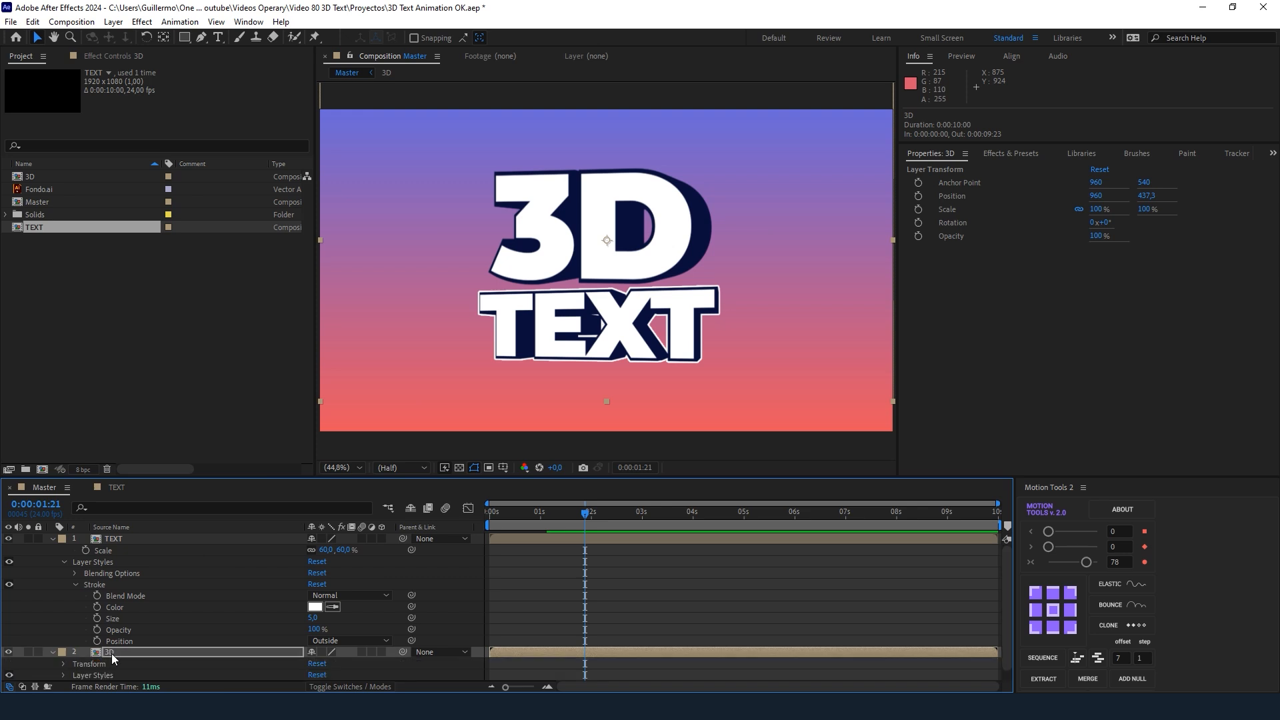